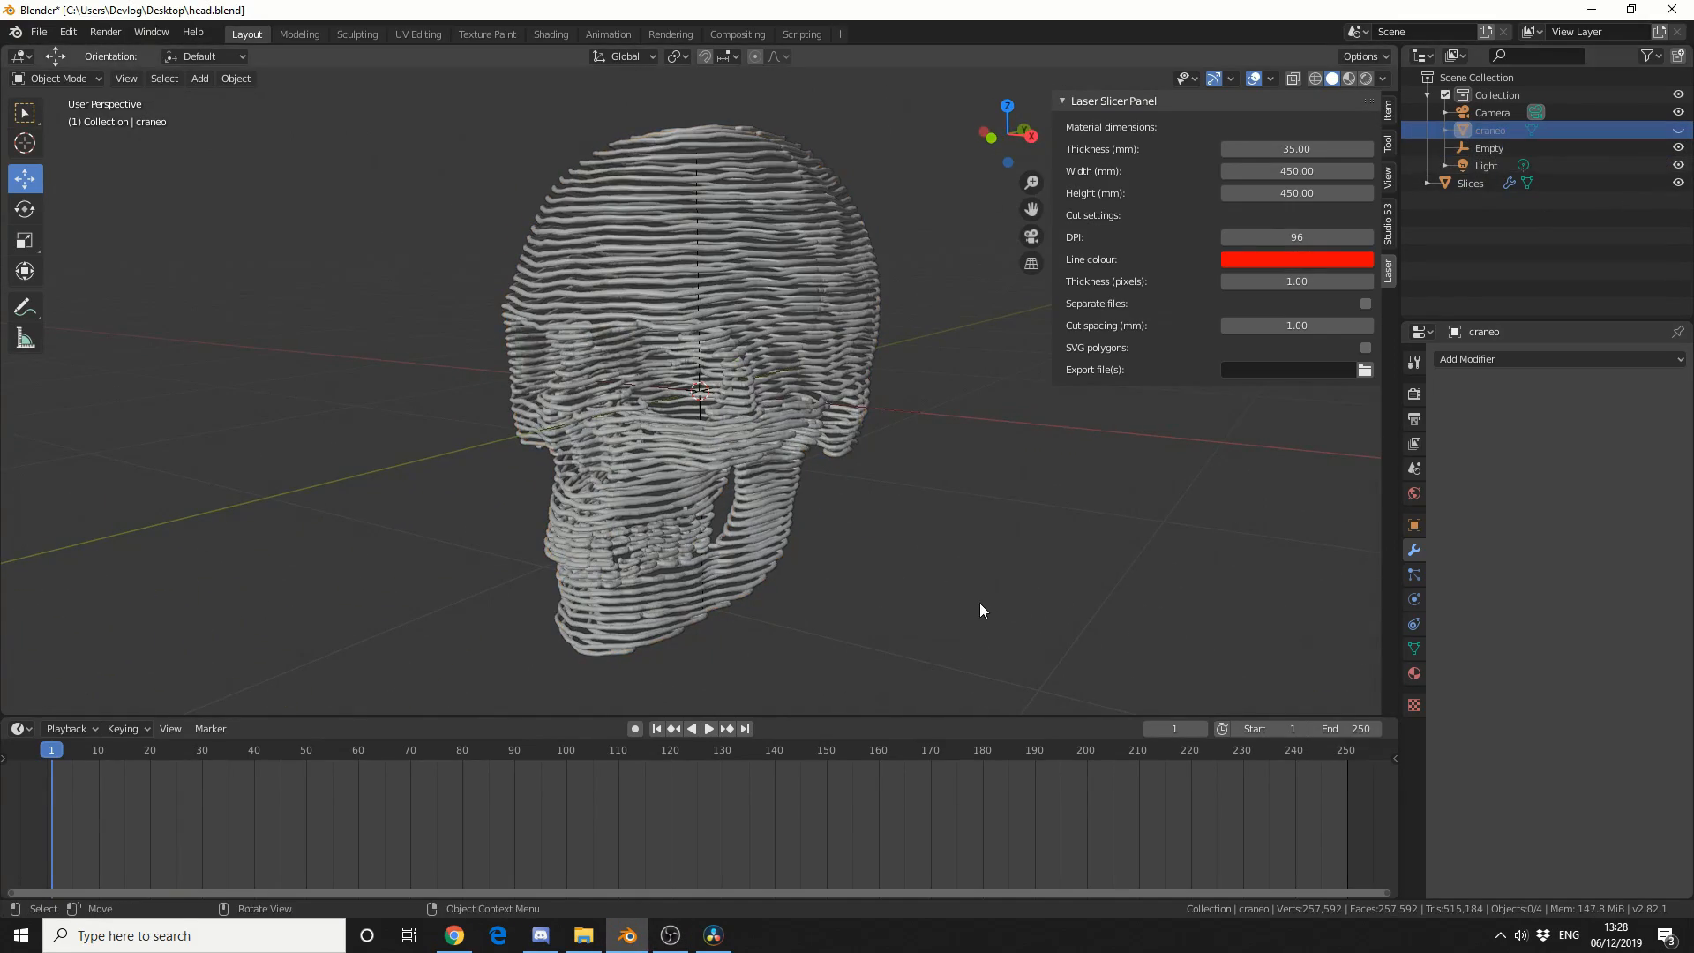
Orbit the view around the finished sliced skull.
{"action": "left_click_drag", "start_coordinate": [981, 610], "coordinate": [1187, 515]}
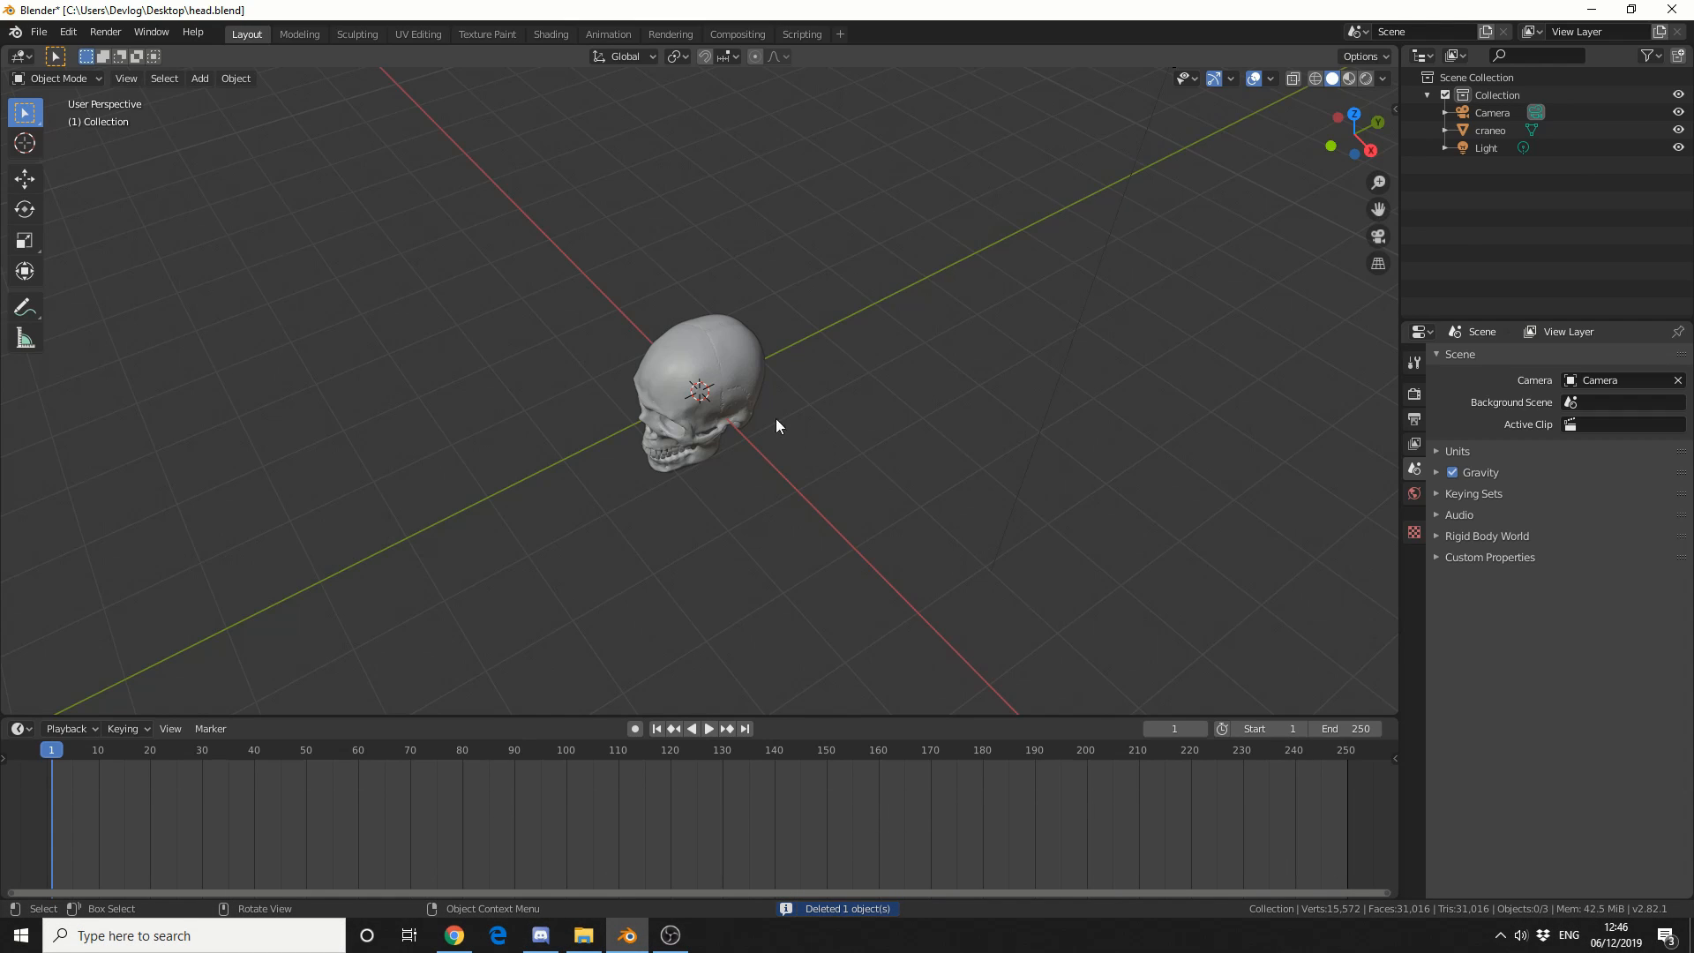
Select the skull and show a widened Laser Slicer panel with 2 mm thickness and 894 slices.
{"action": "left_click", "coordinate": [703, 389]}
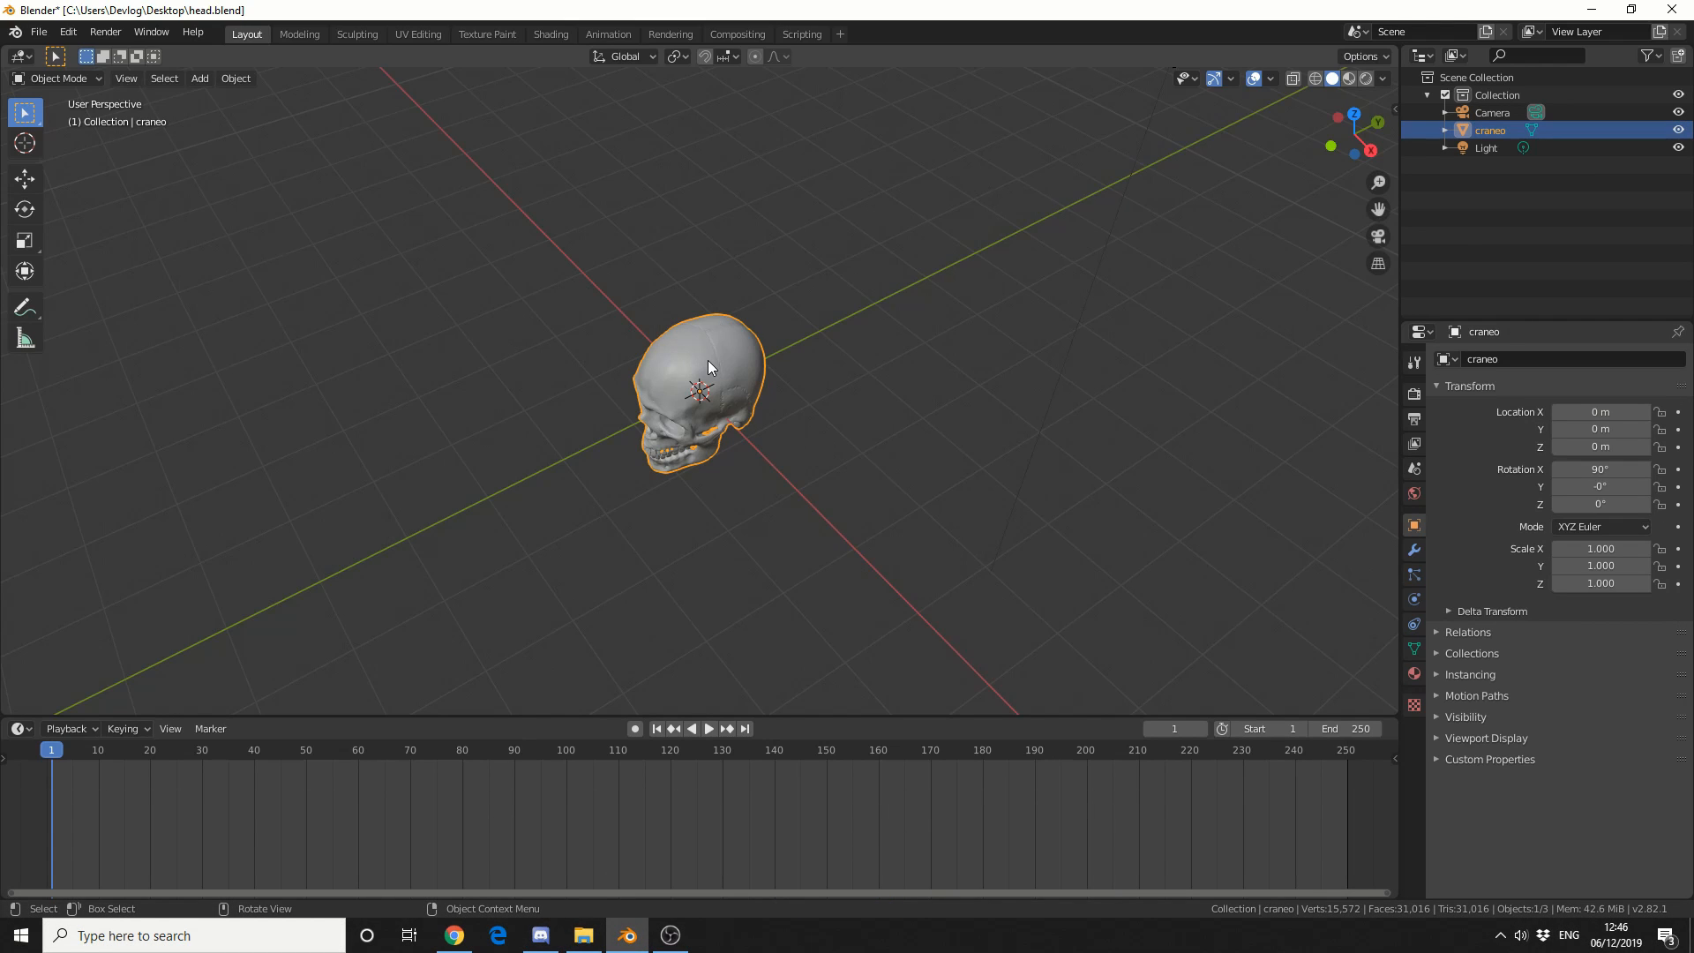
{"action": "left_click", "coordinate": [1387, 265]}
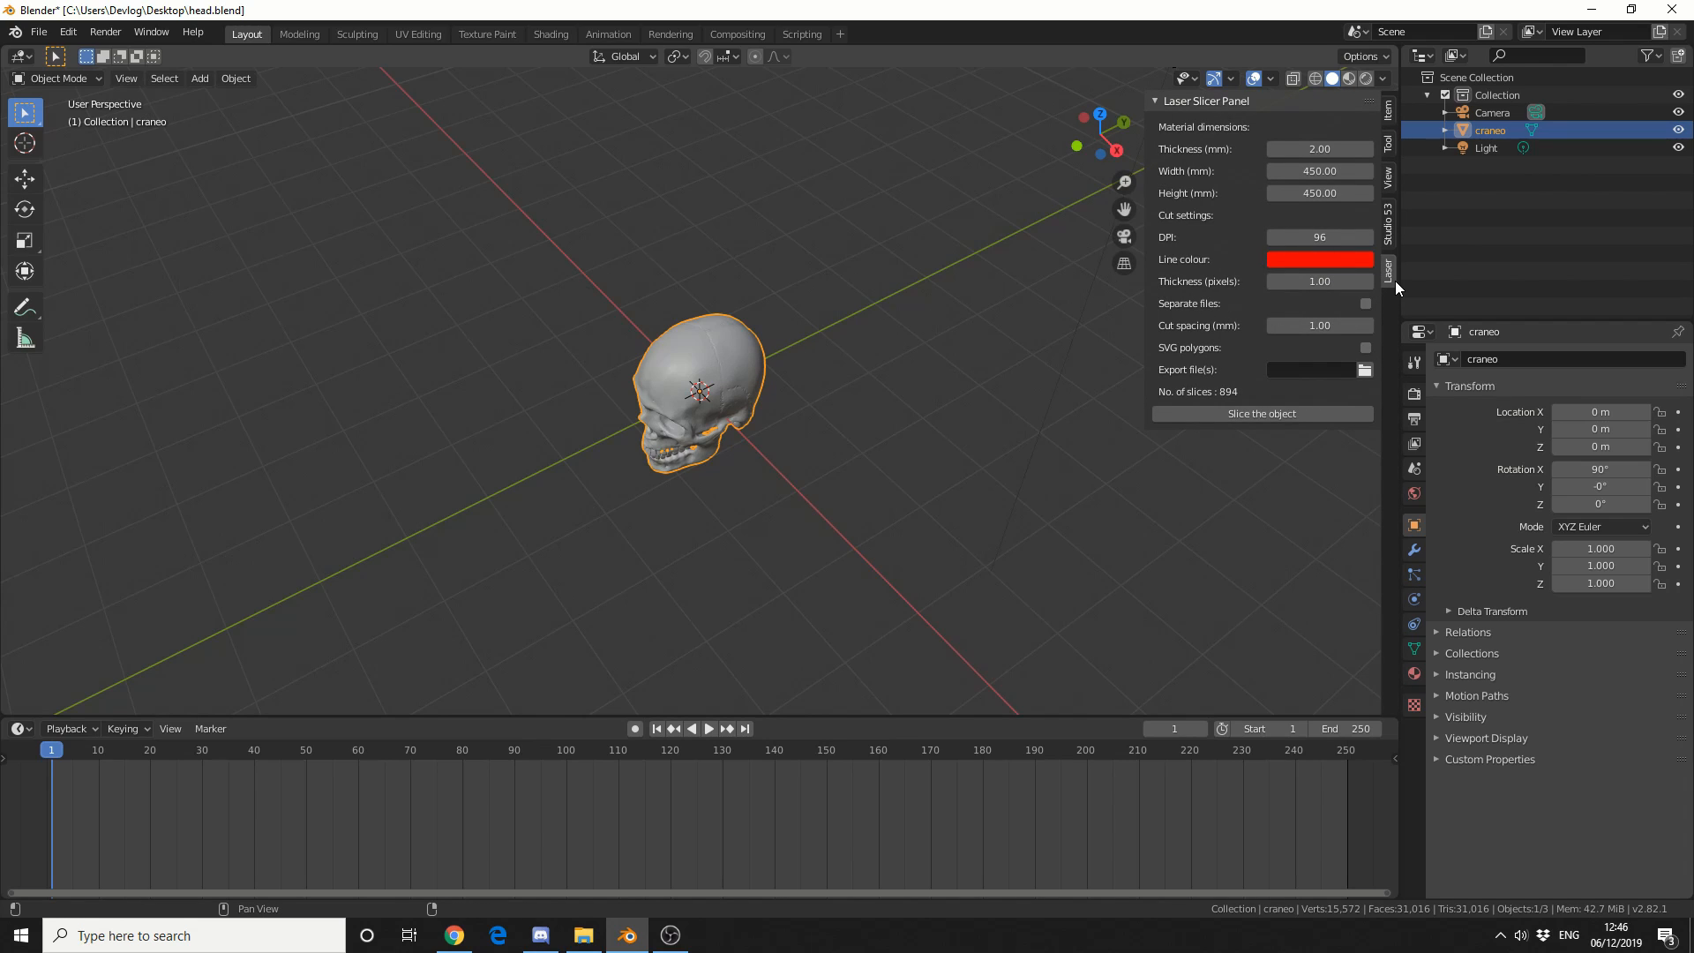
{"action": "mouse_move", "coordinate": [1143, 349]}
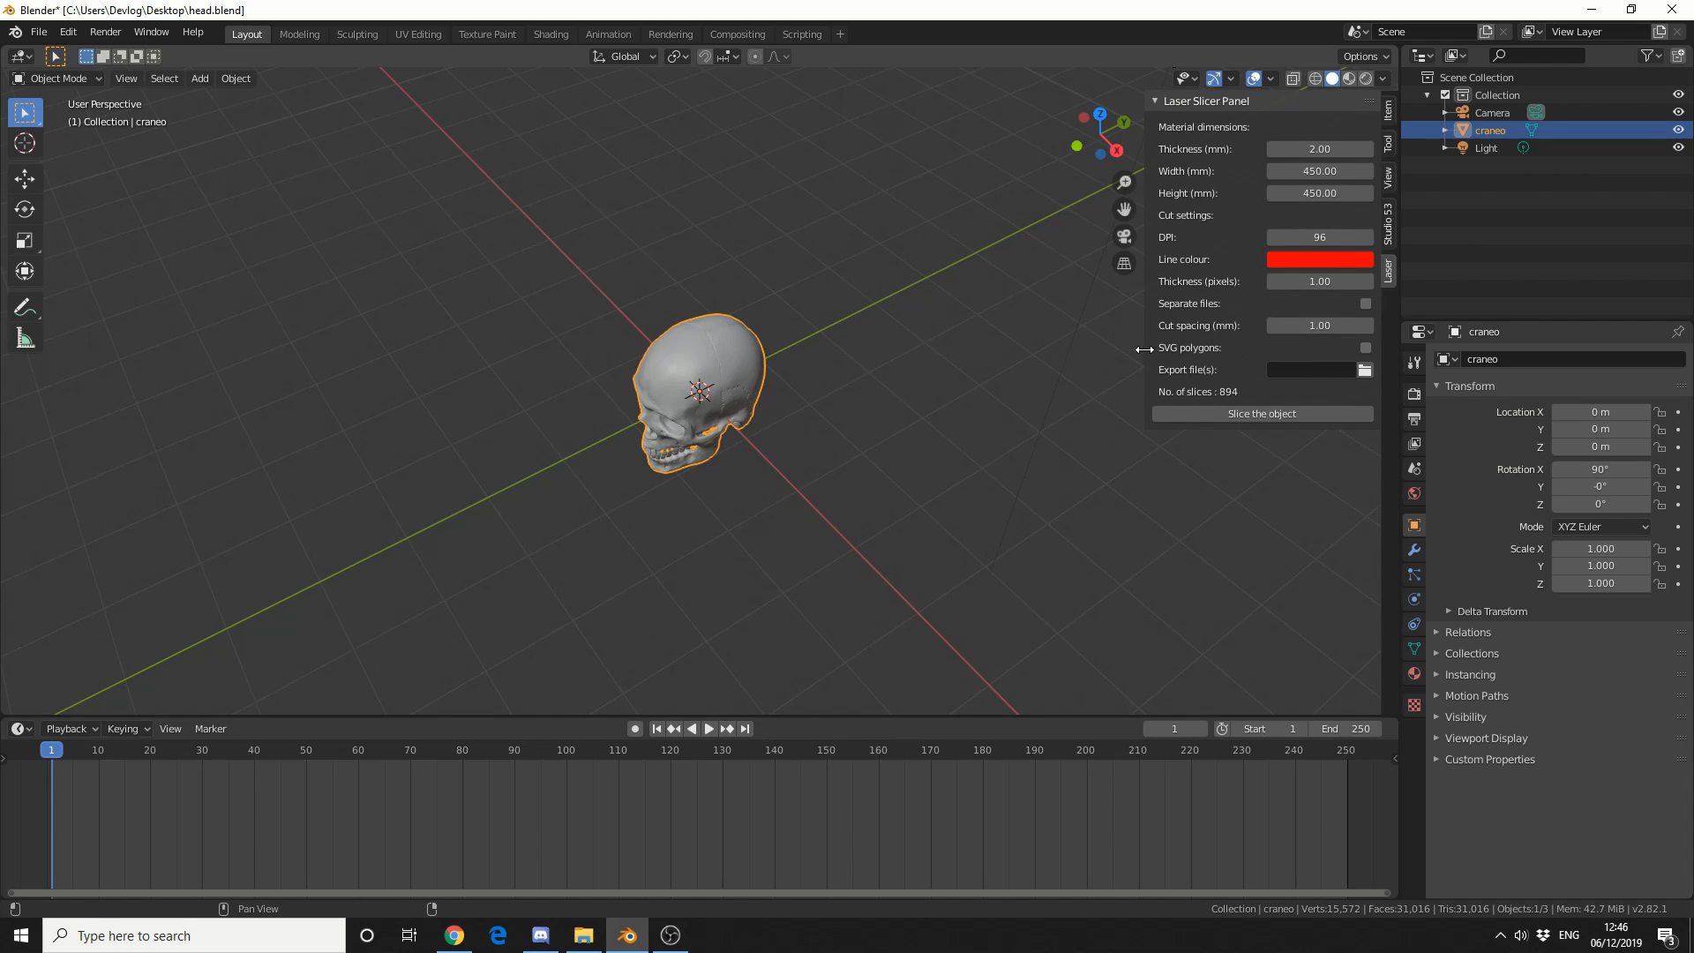
{"action": "left_click_drag", "start_coordinate": [1142, 348], "coordinate": [1050, 356]}
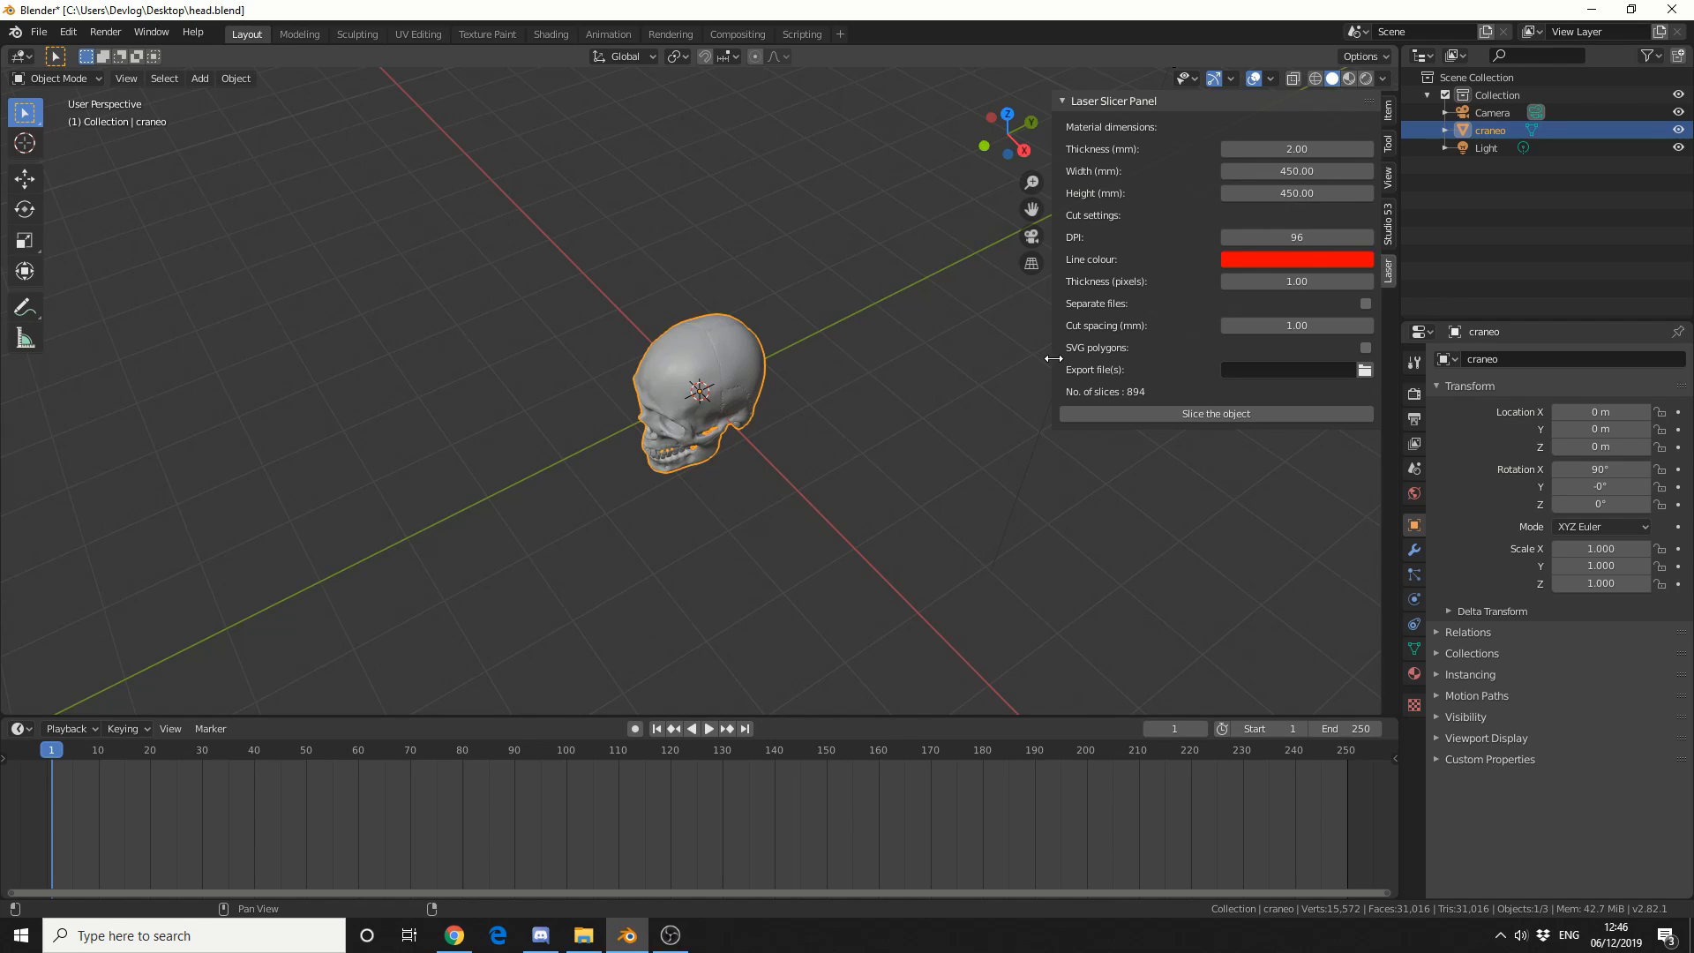
{"action": "mouse_move", "coordinate": [1117, 404]}
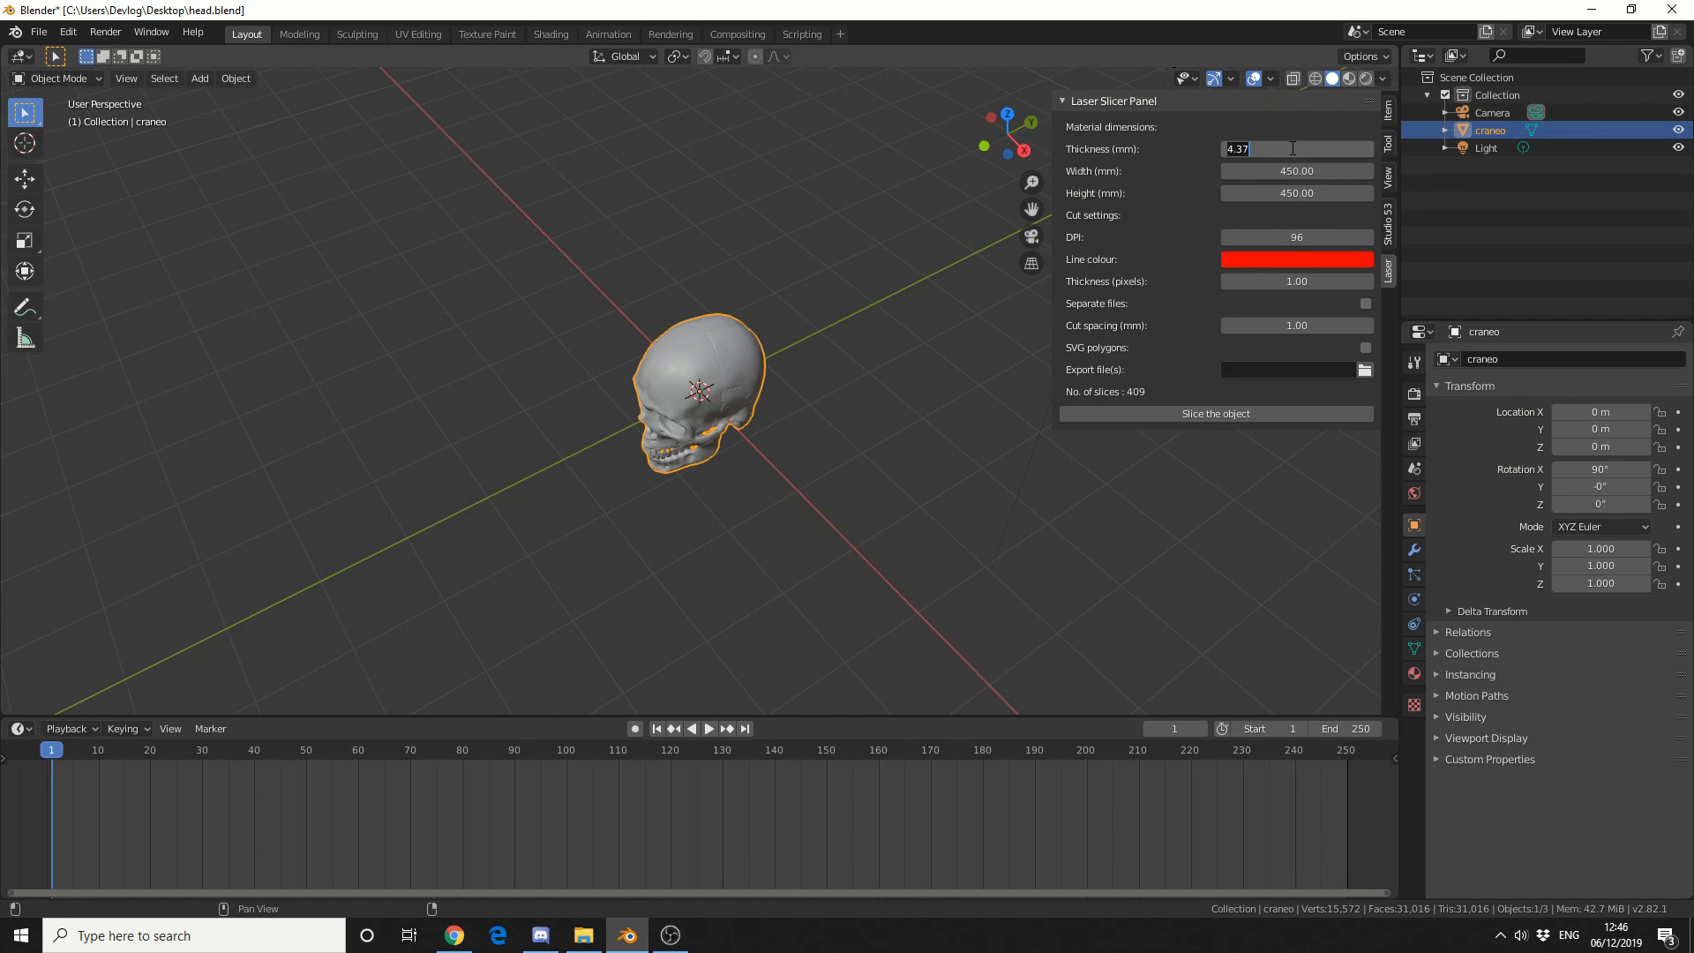
Set the slicer material thickness to 35 mm, reducing the skull to 51 slices.
{"action": "left_click", "coordinate": [1295, 149]}
{"action": "type", "text": "45"}
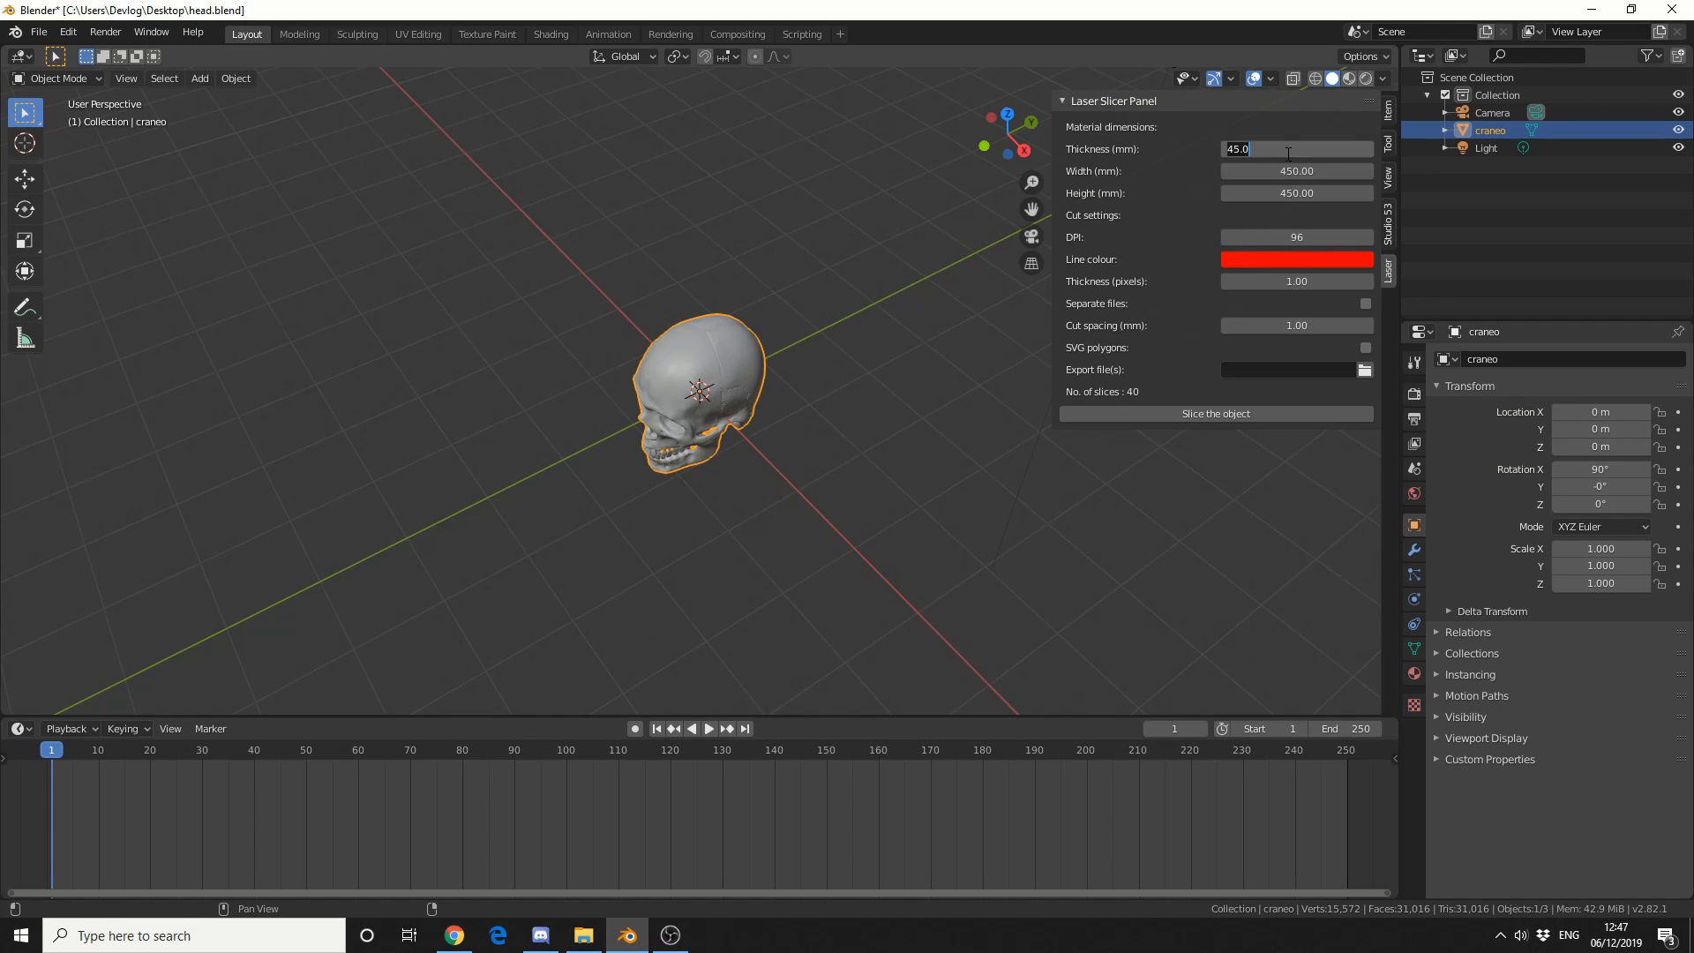
{"action": "type", "text": "35"}
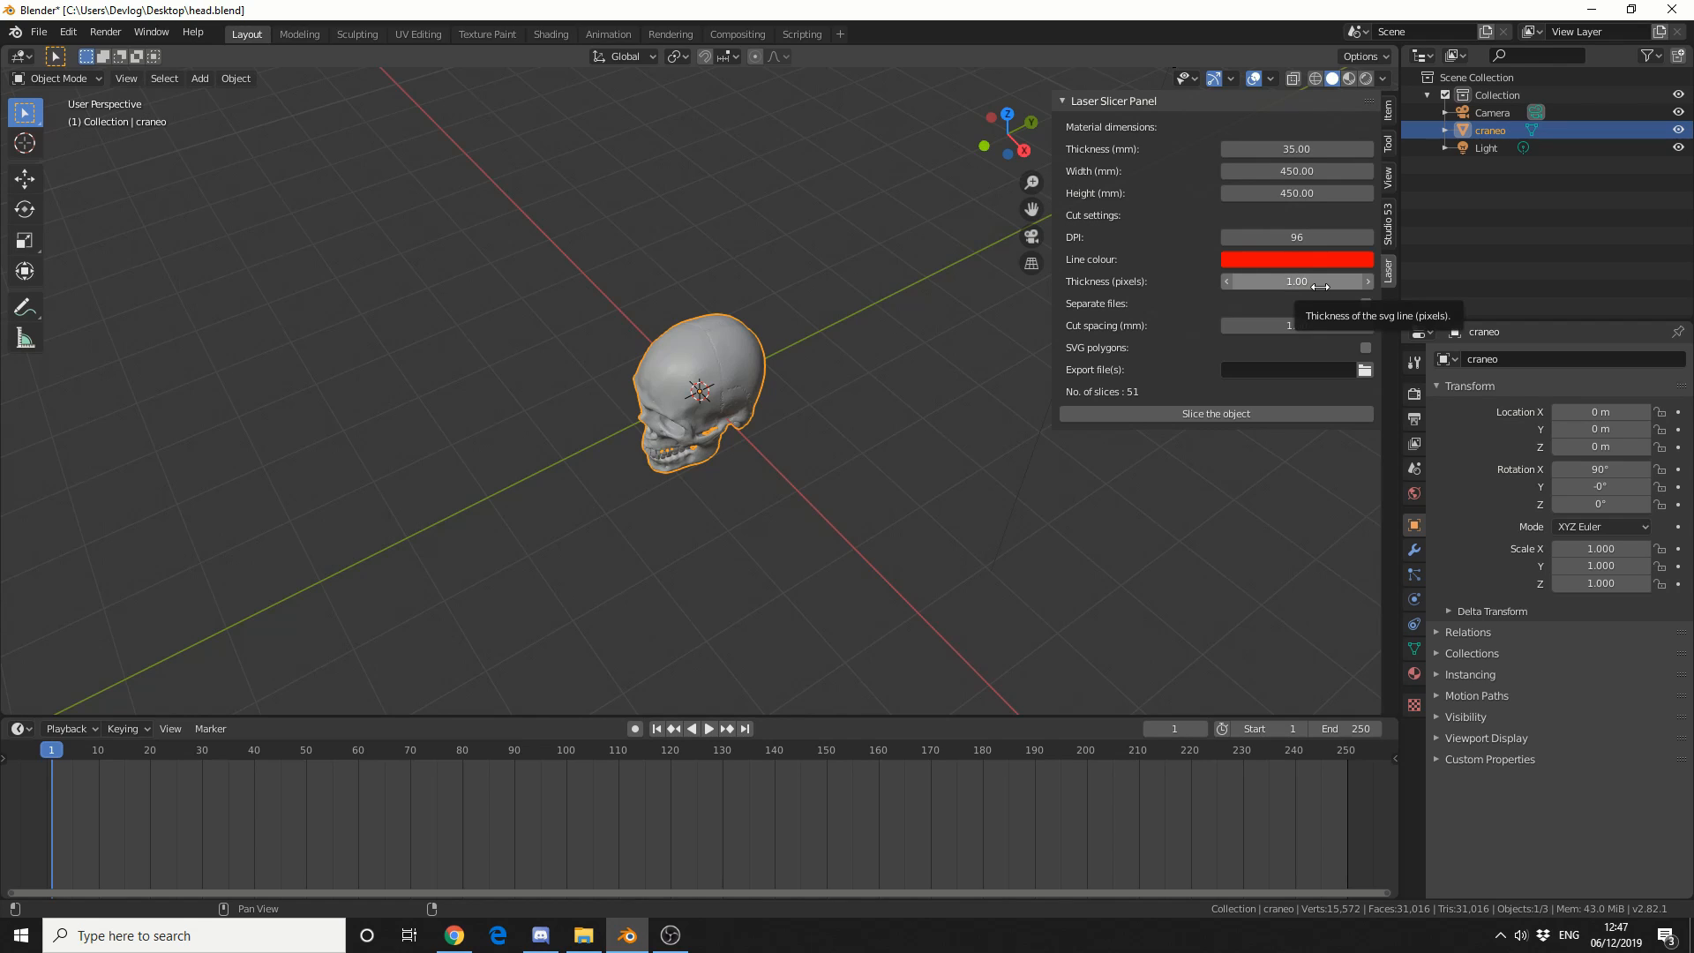
{"action": "mouse_move", "coordinate": [1254, 342]}
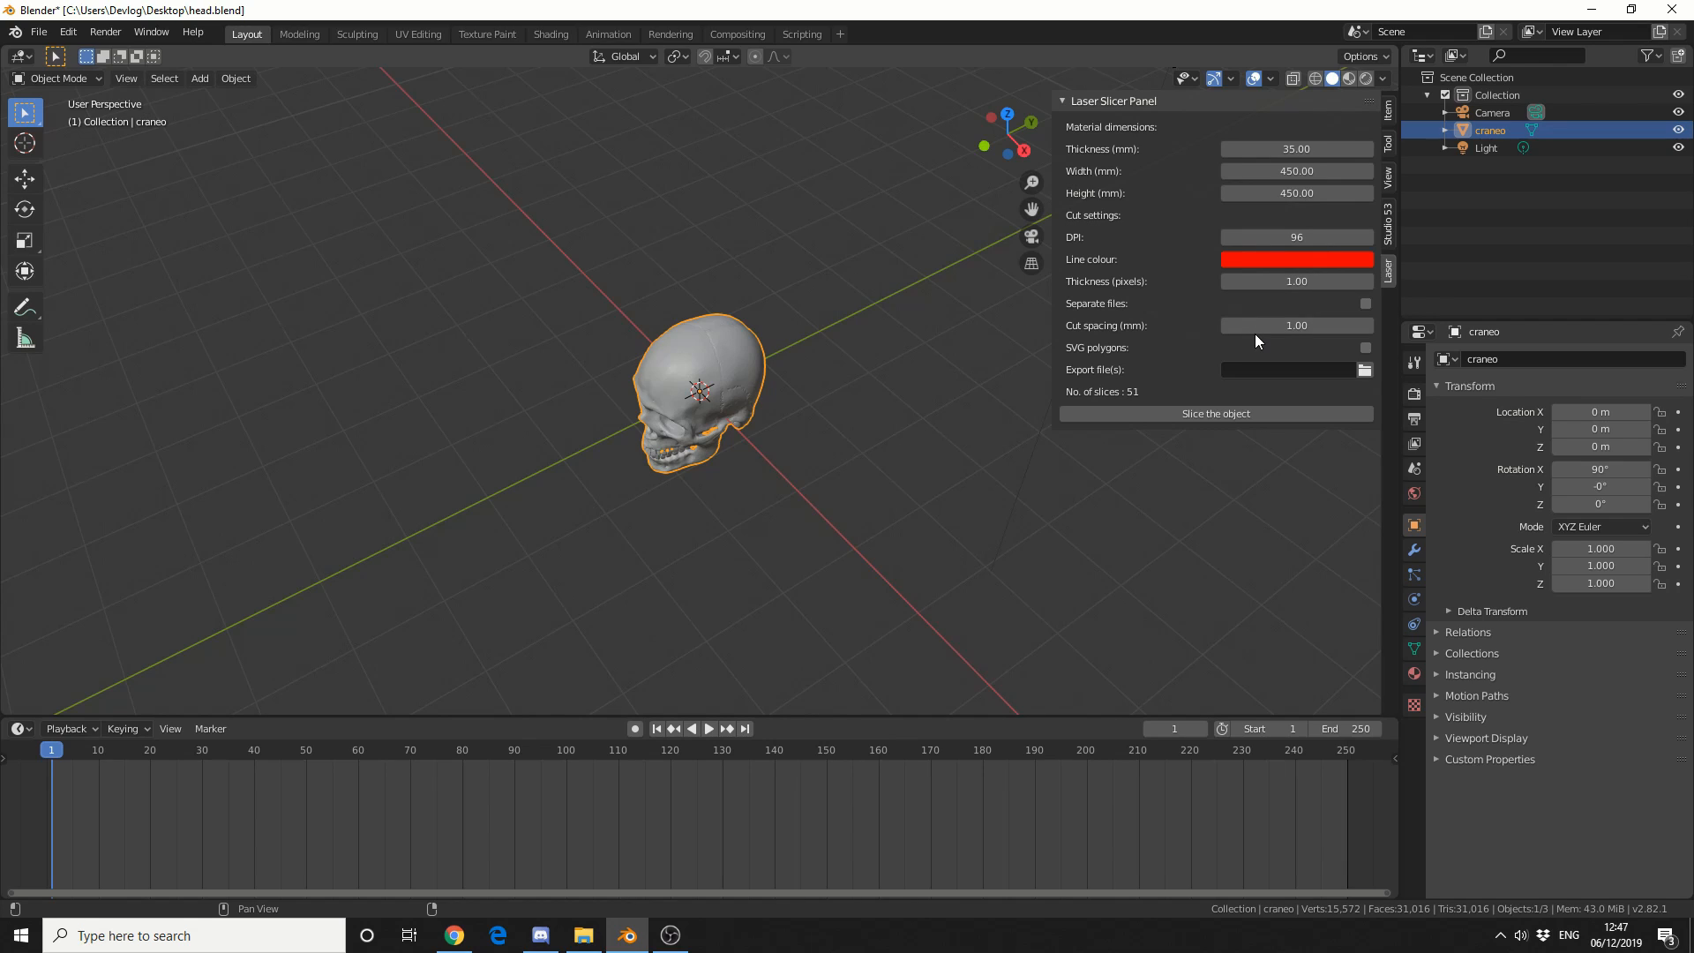
{"action": "mouse_move", "coordinate": [1216, 414]}
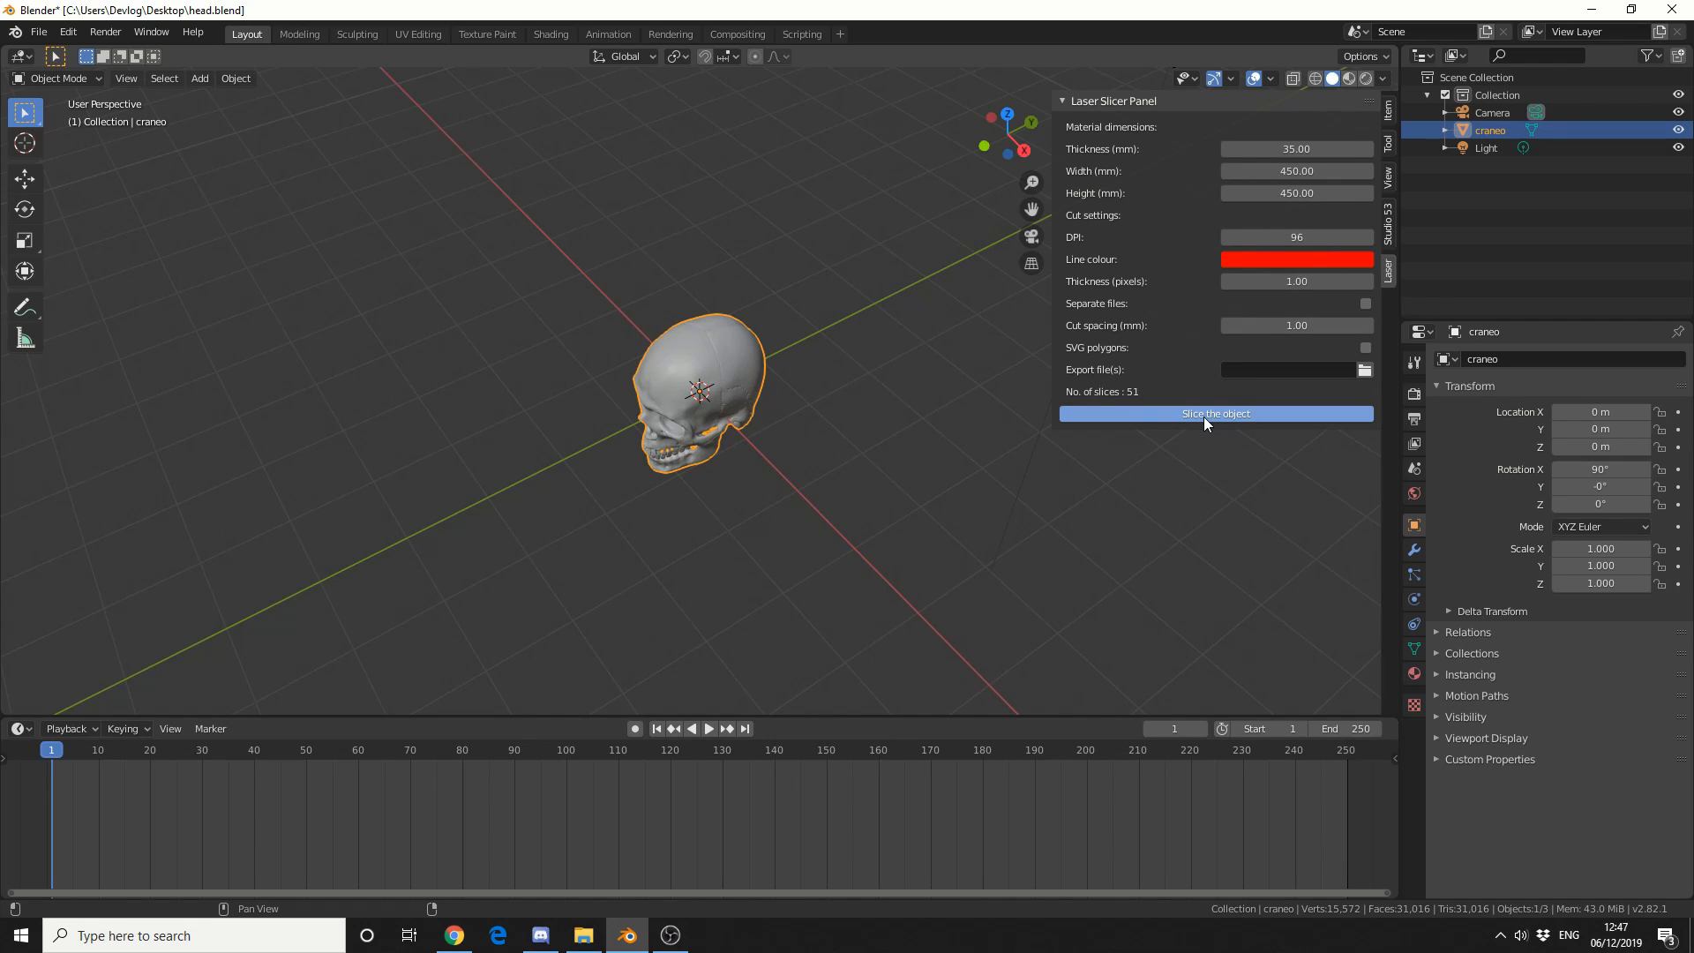
Slice the skull into 35 mm contour rings and convert the Slices object to a curve.
{"action": "left_click", "coordinate": [1214, 413]}
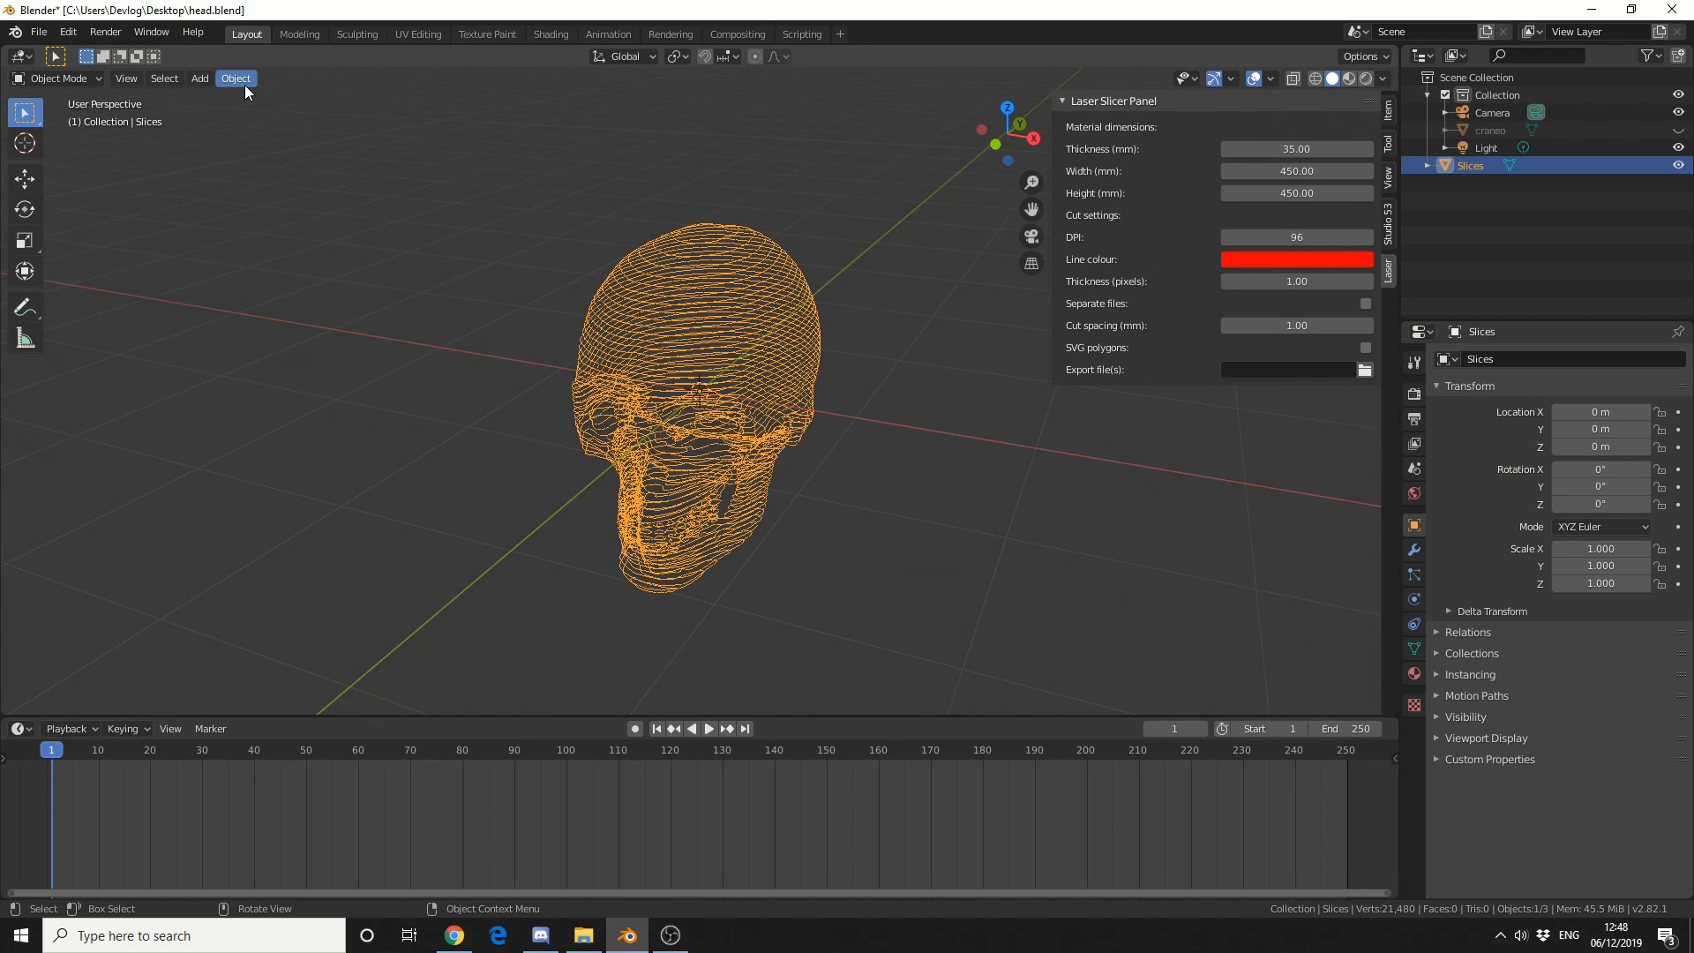
{"action": "left_click", "coordinate": [234, 77]}
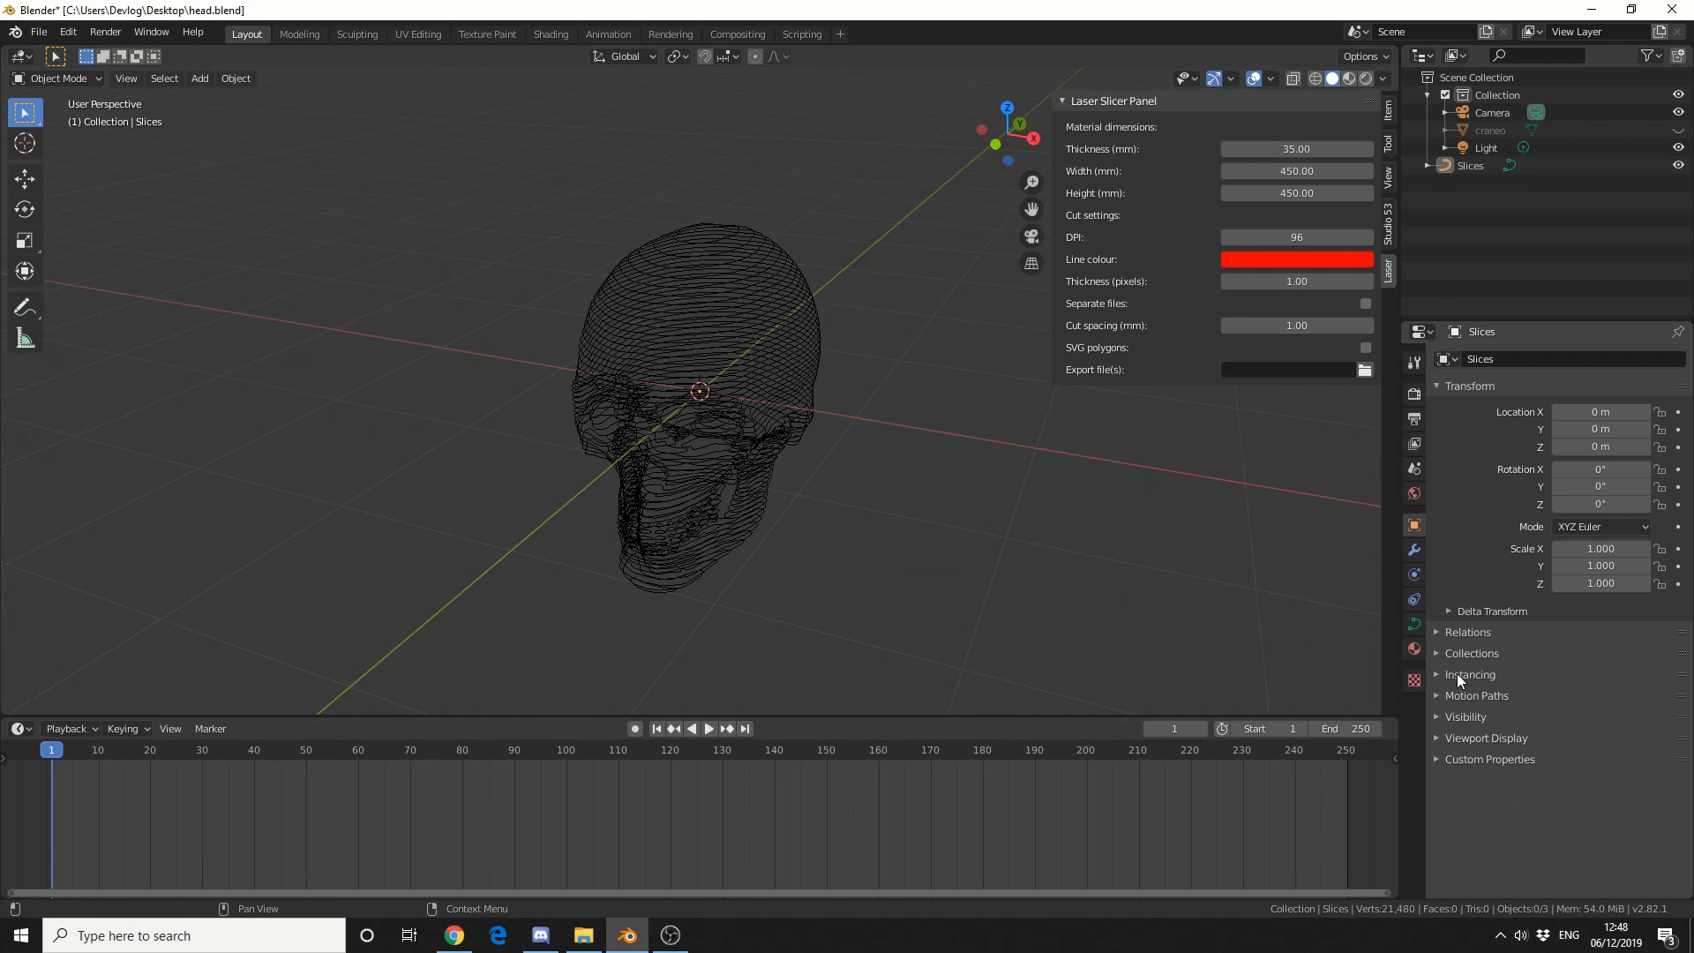
Give the Slices curve a 0.01 m bevel depth under its Geometry settings.
{"action": "left_click", "coordinate": [1414, 619]}
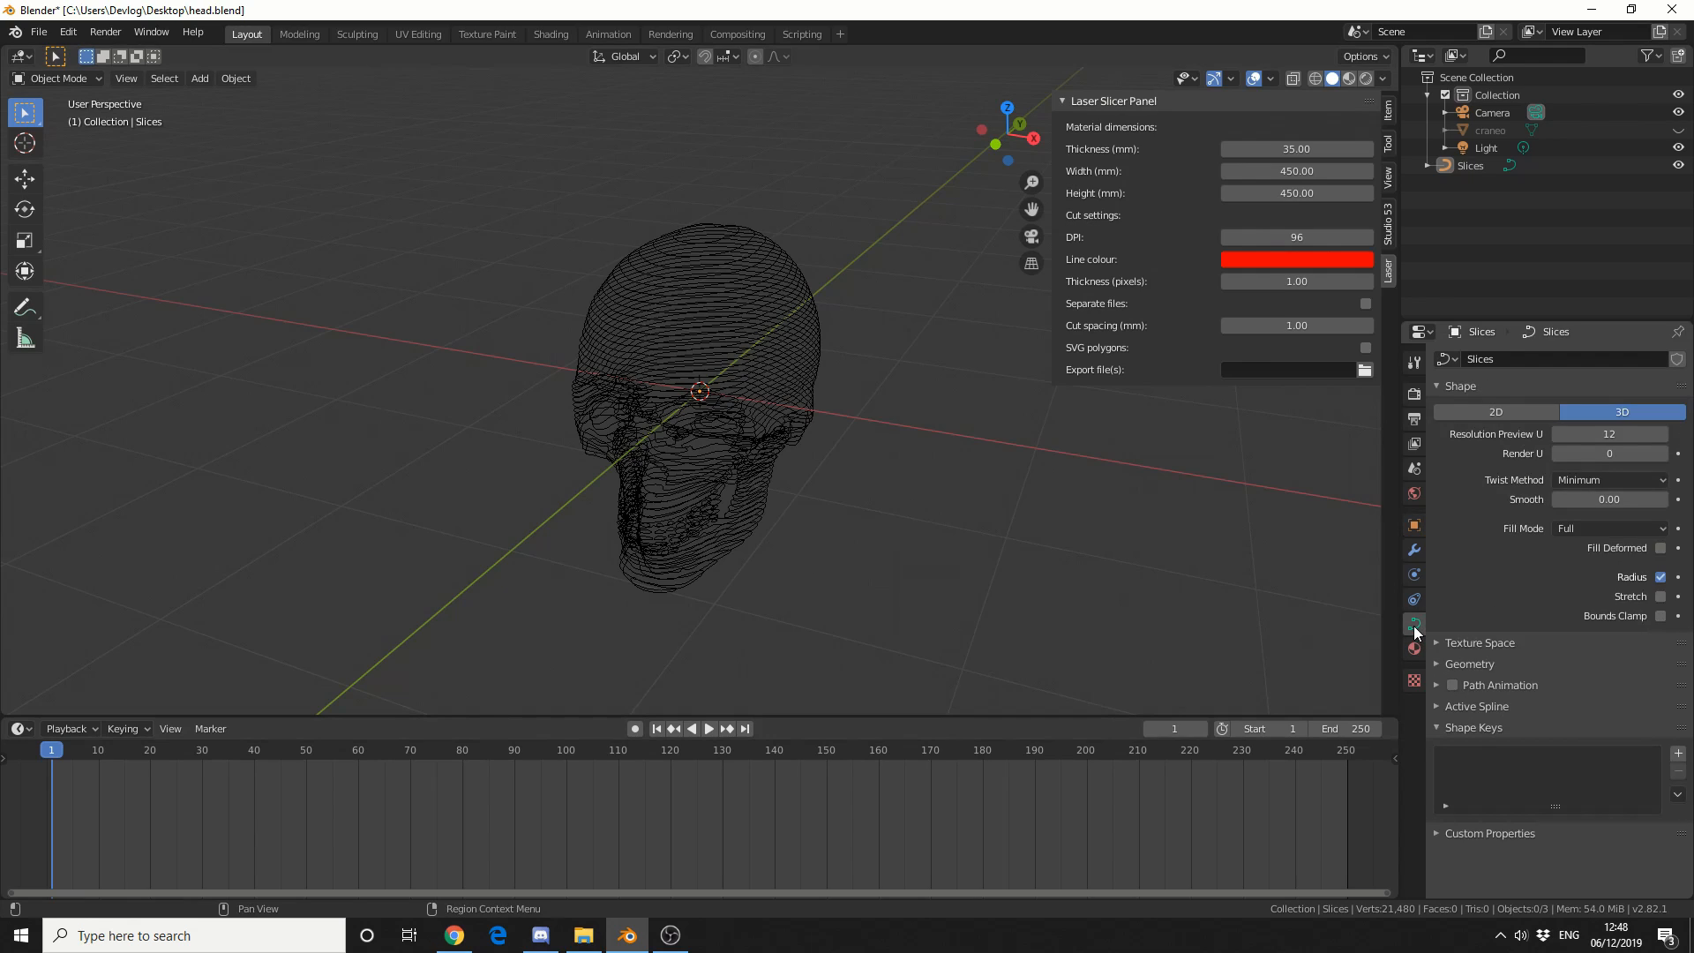
{"action": "left_click", "coordinate": [1469, 664]}
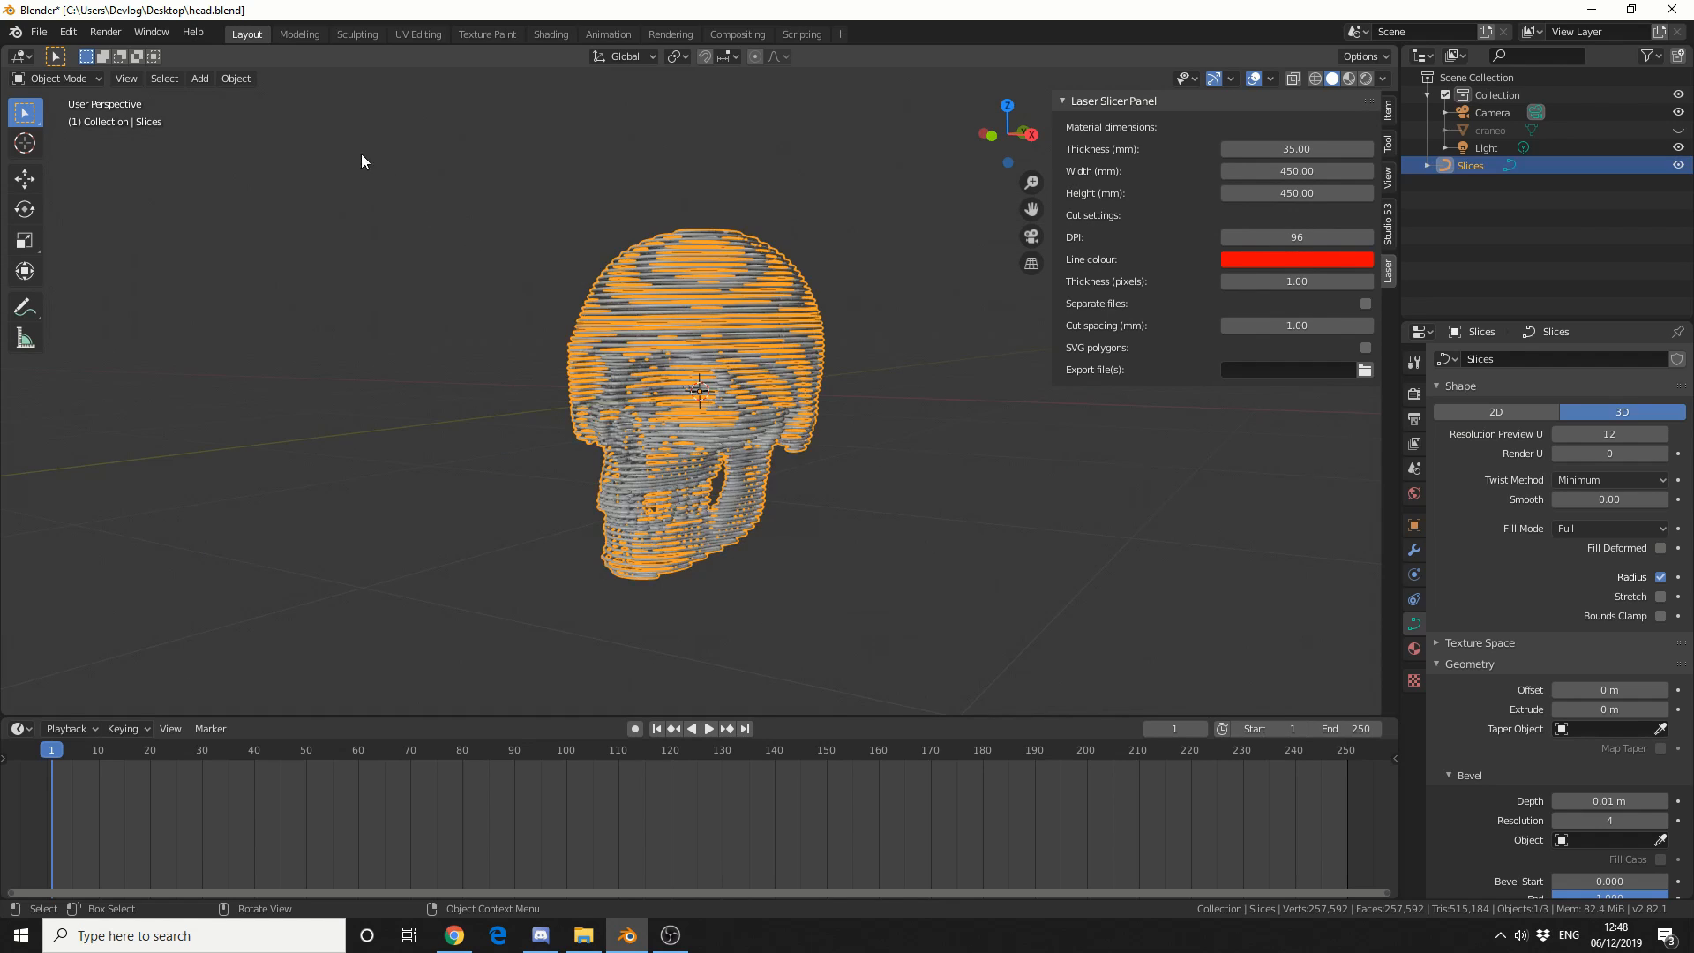
{"action": "left_click", "coordinate": [236, 78]}
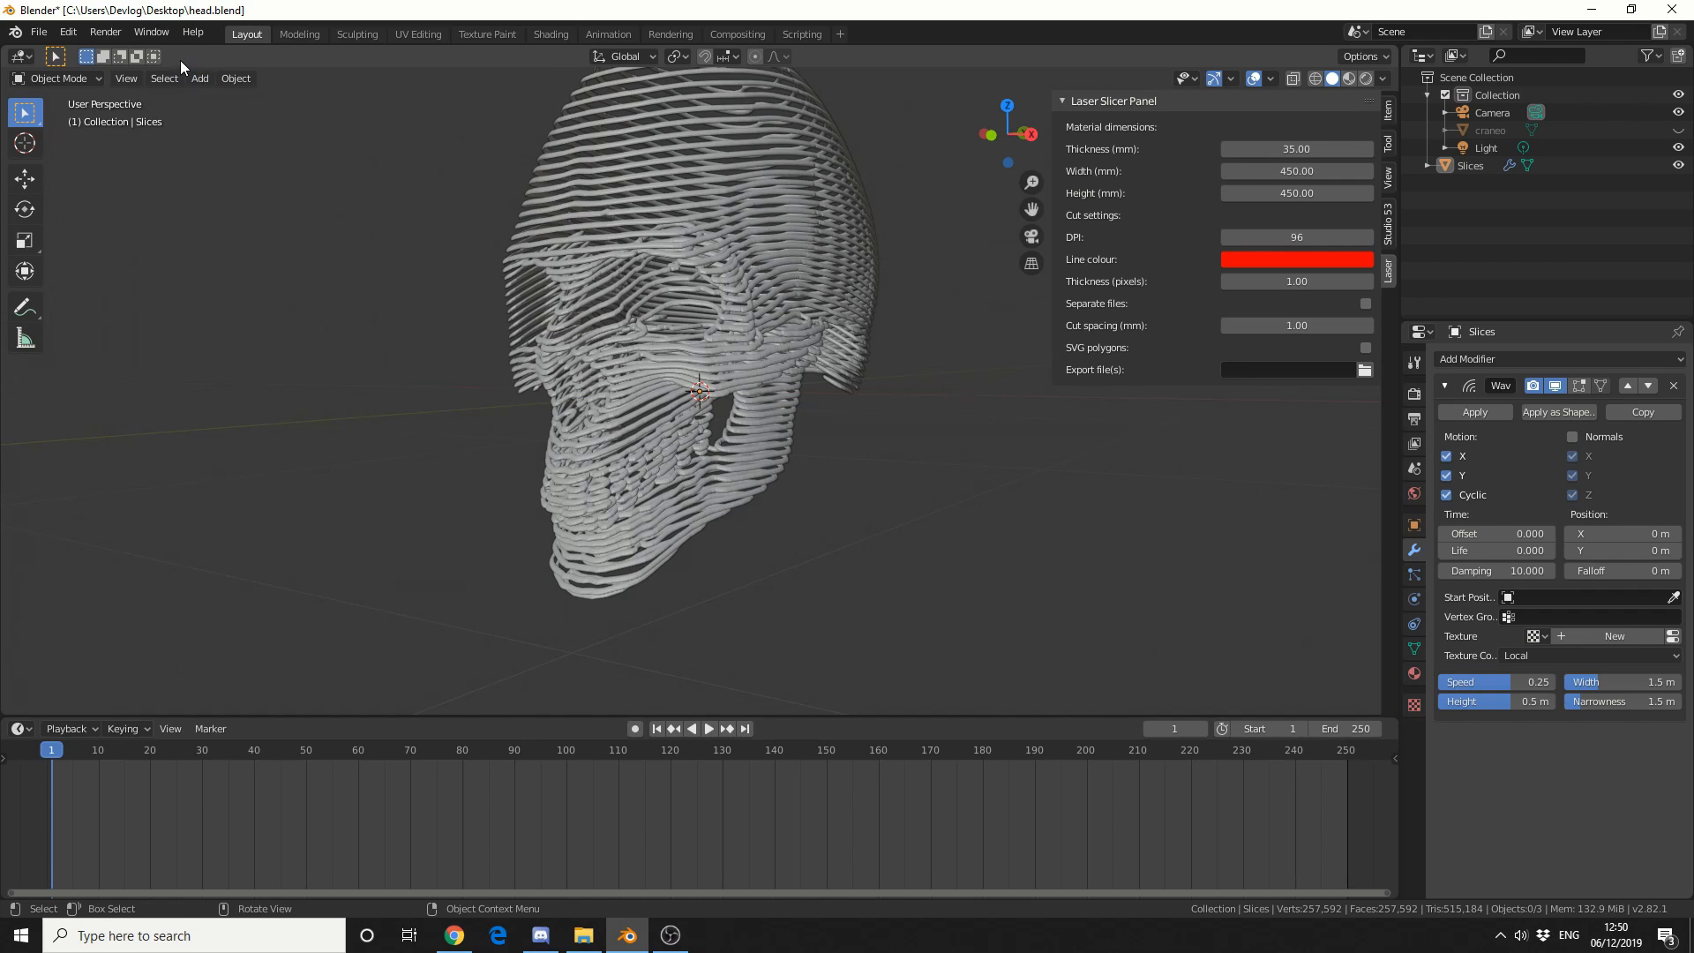
Add a single-arrow Empty as the wave start position and lower wave height to 0.11 m.
{"action": "left_click", "coordinate": [199, 78]}
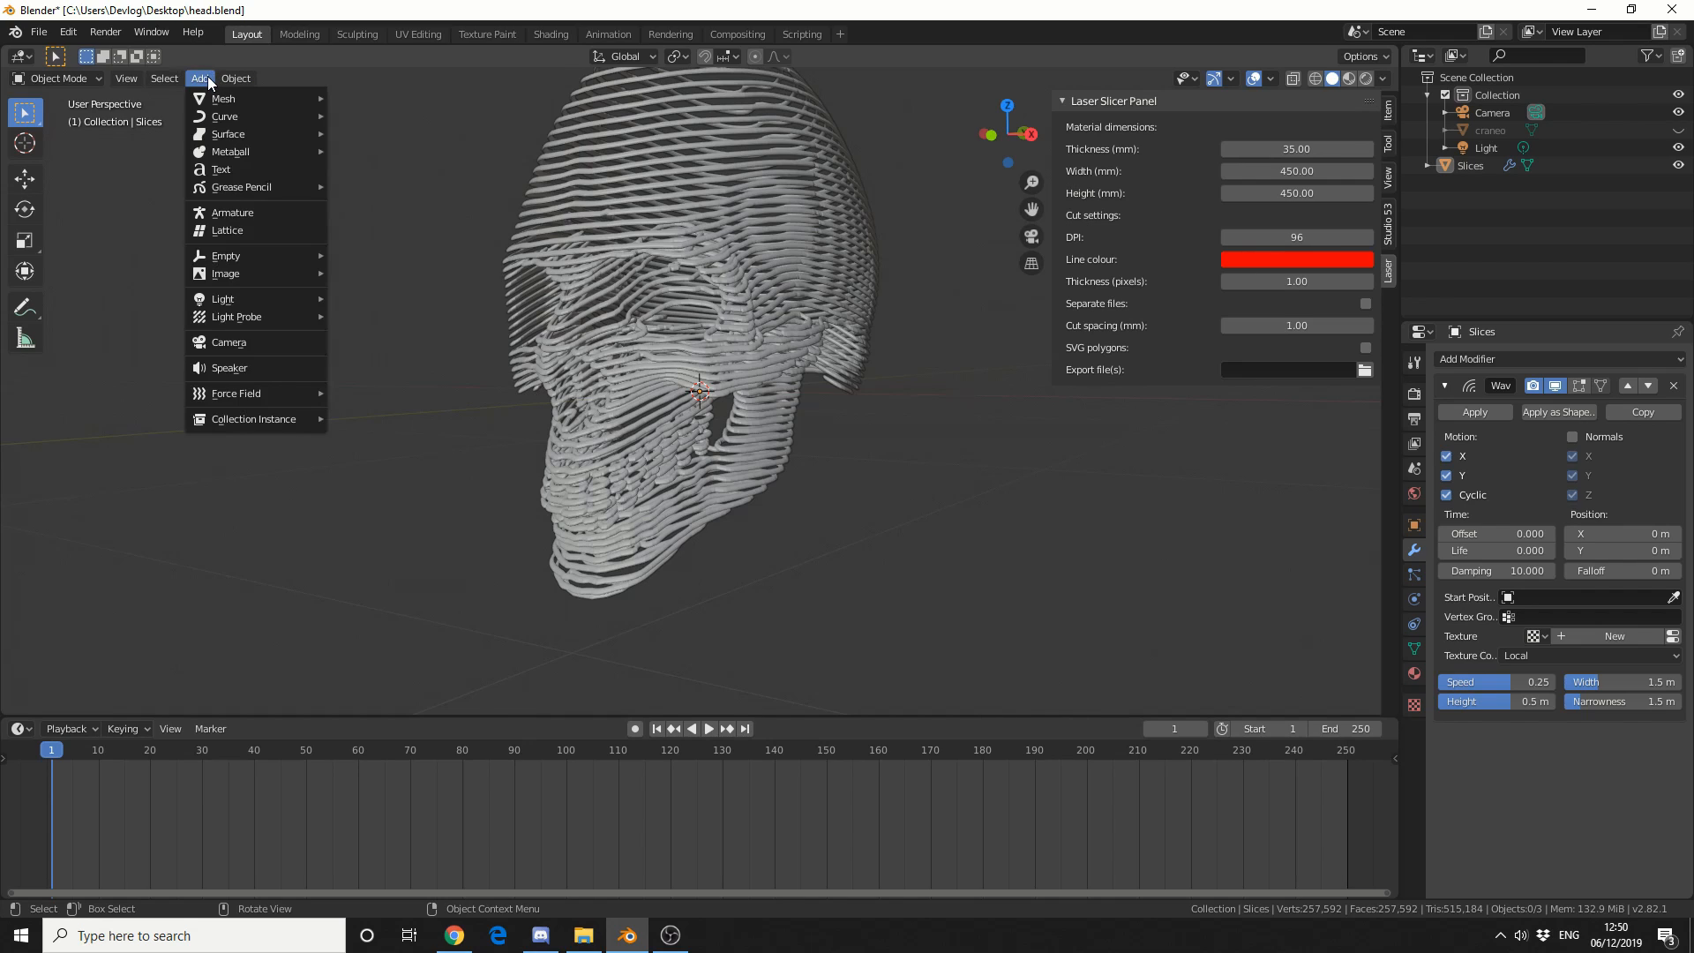
{"action": "mouse_move", "coordinate": [257, 255]}
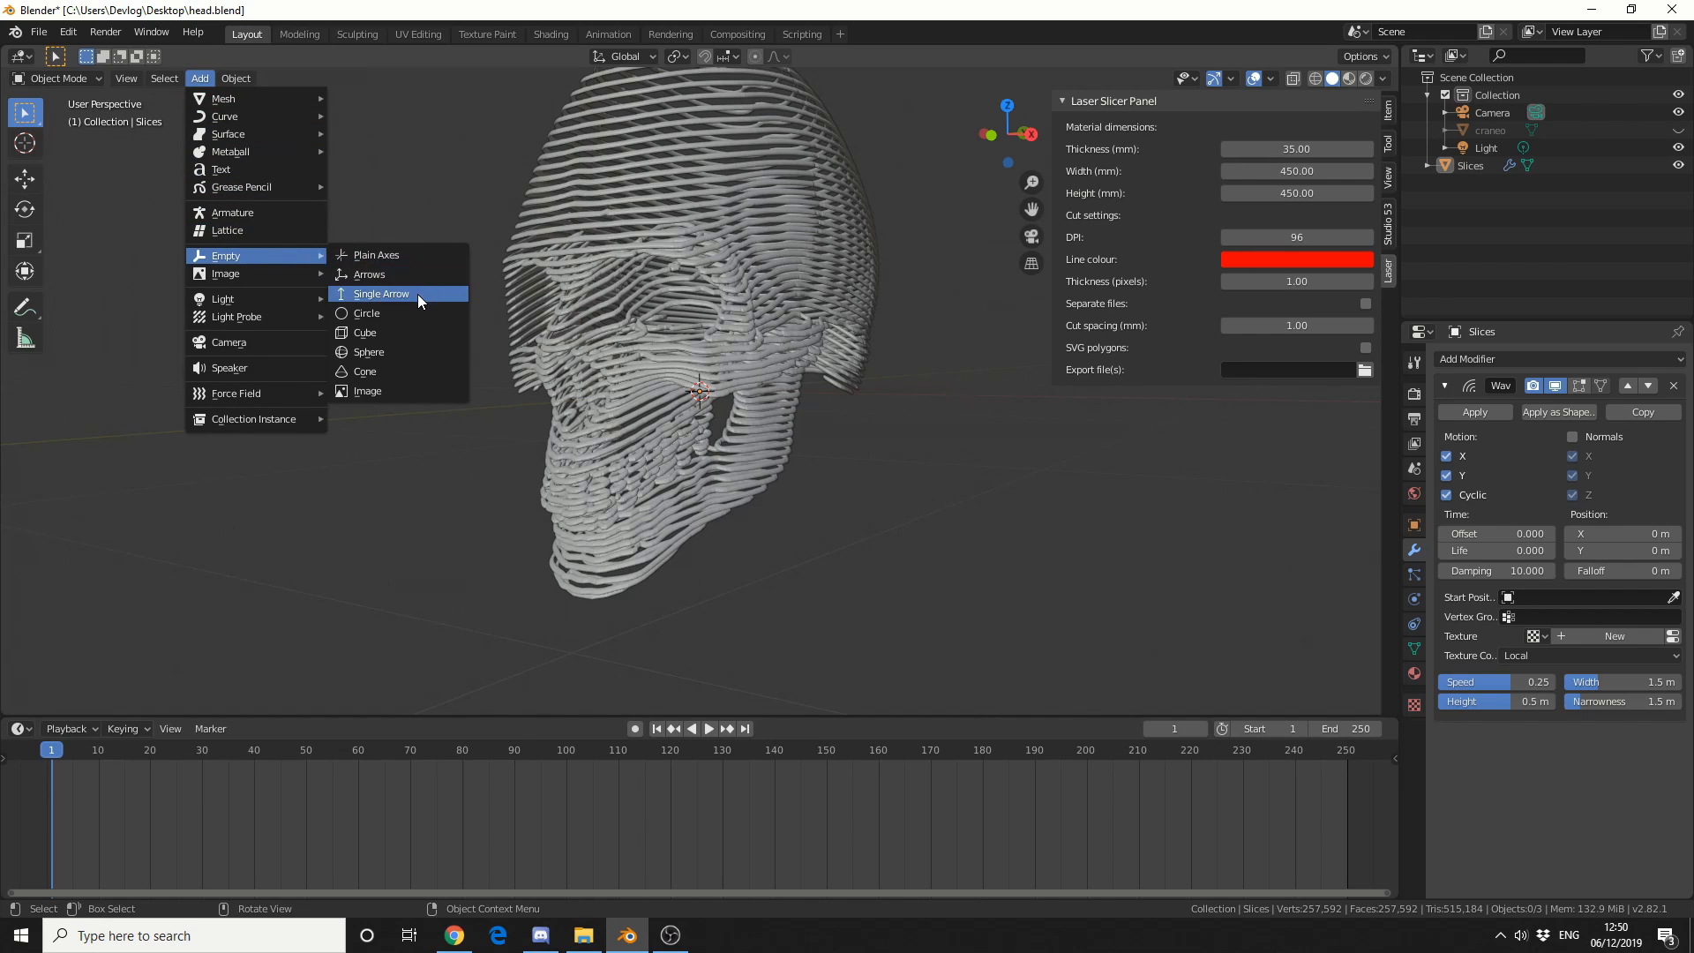
{"action": "left_click", "coordinate": [380, 293]}
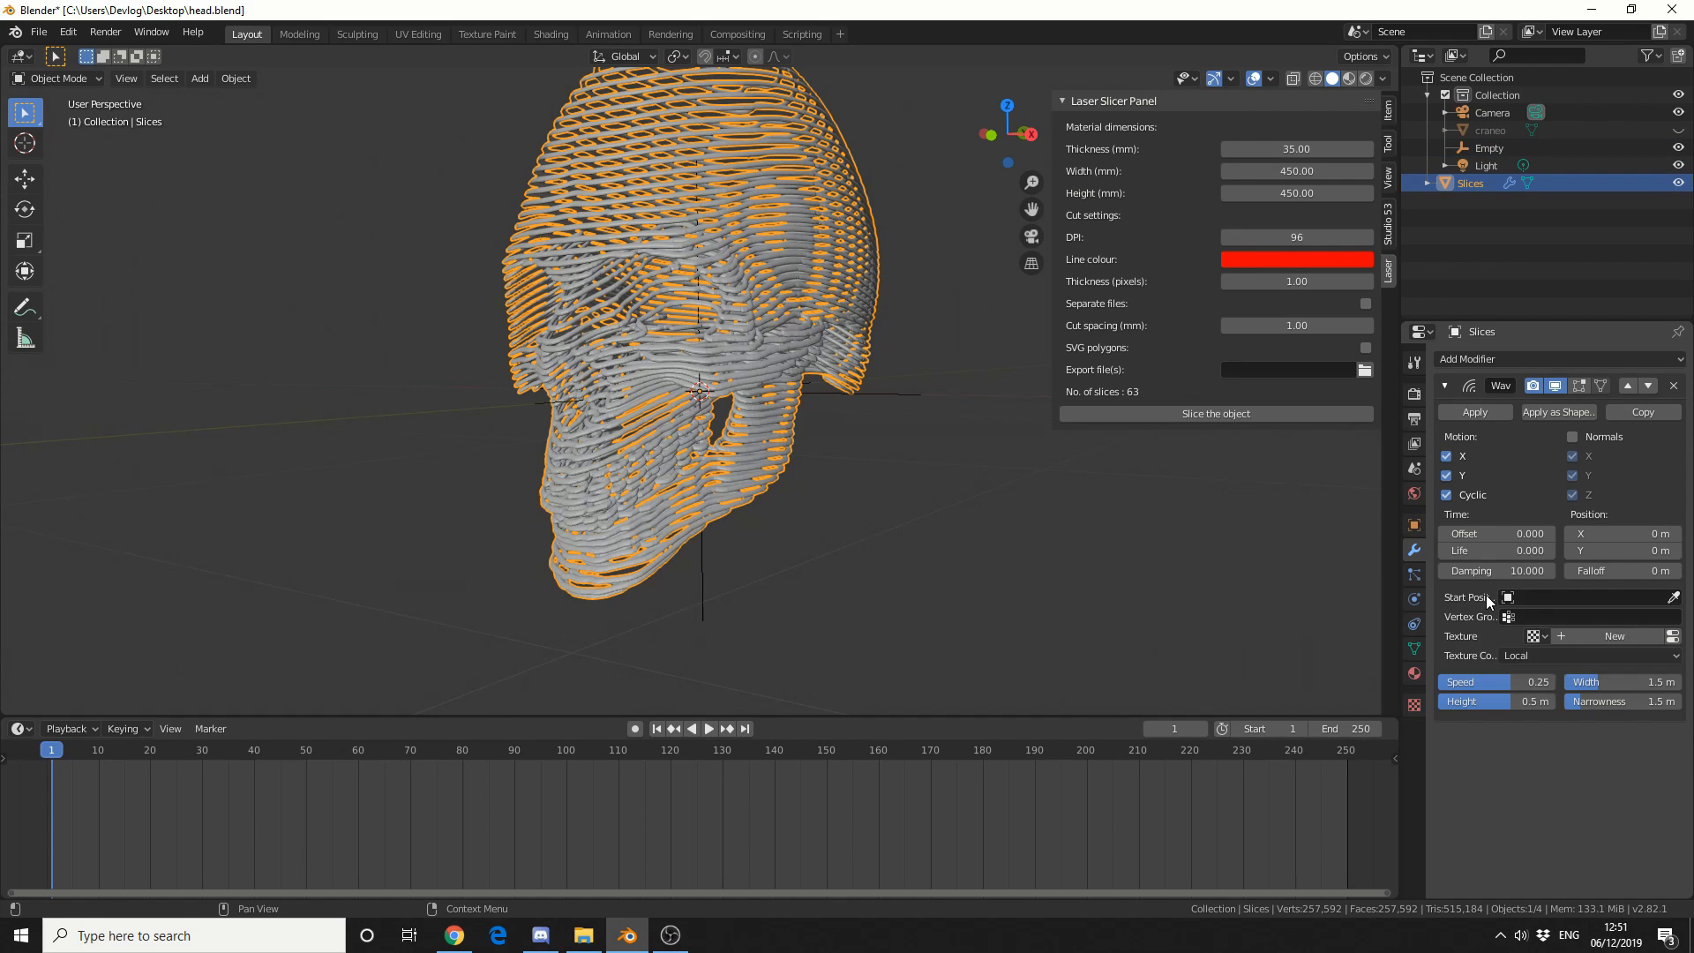
{"action": "left_click", "coordinate": [1509, 596]}
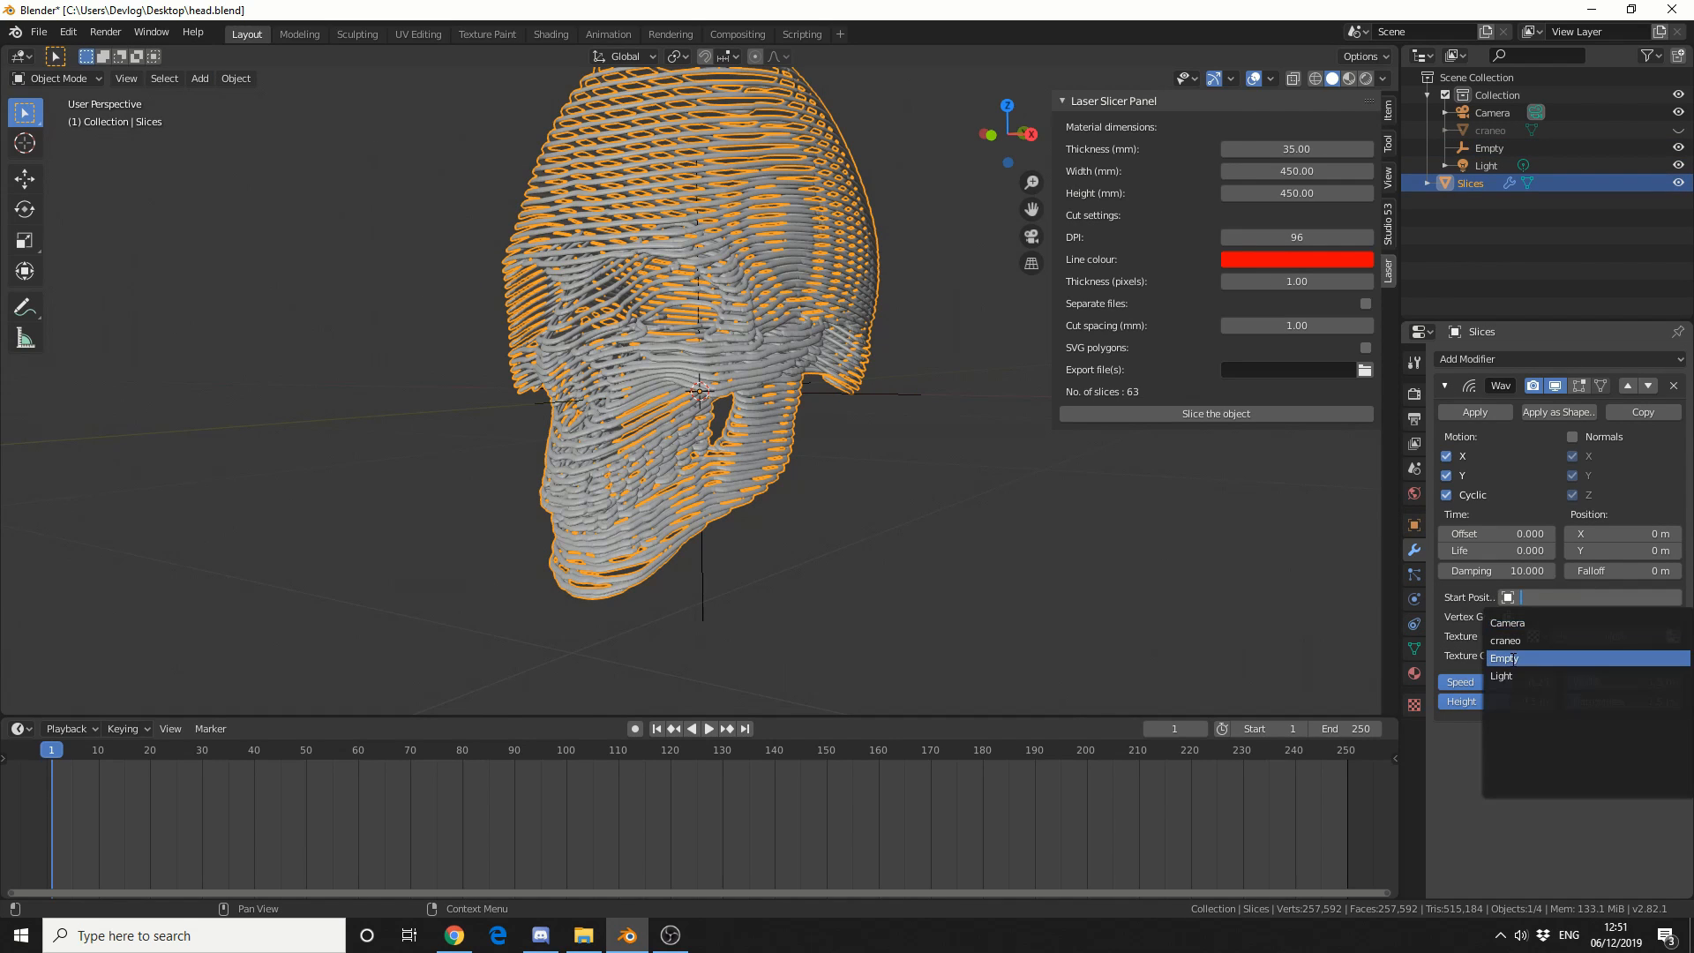
{"action": "left_click", "coordinate": [1503, 659]}
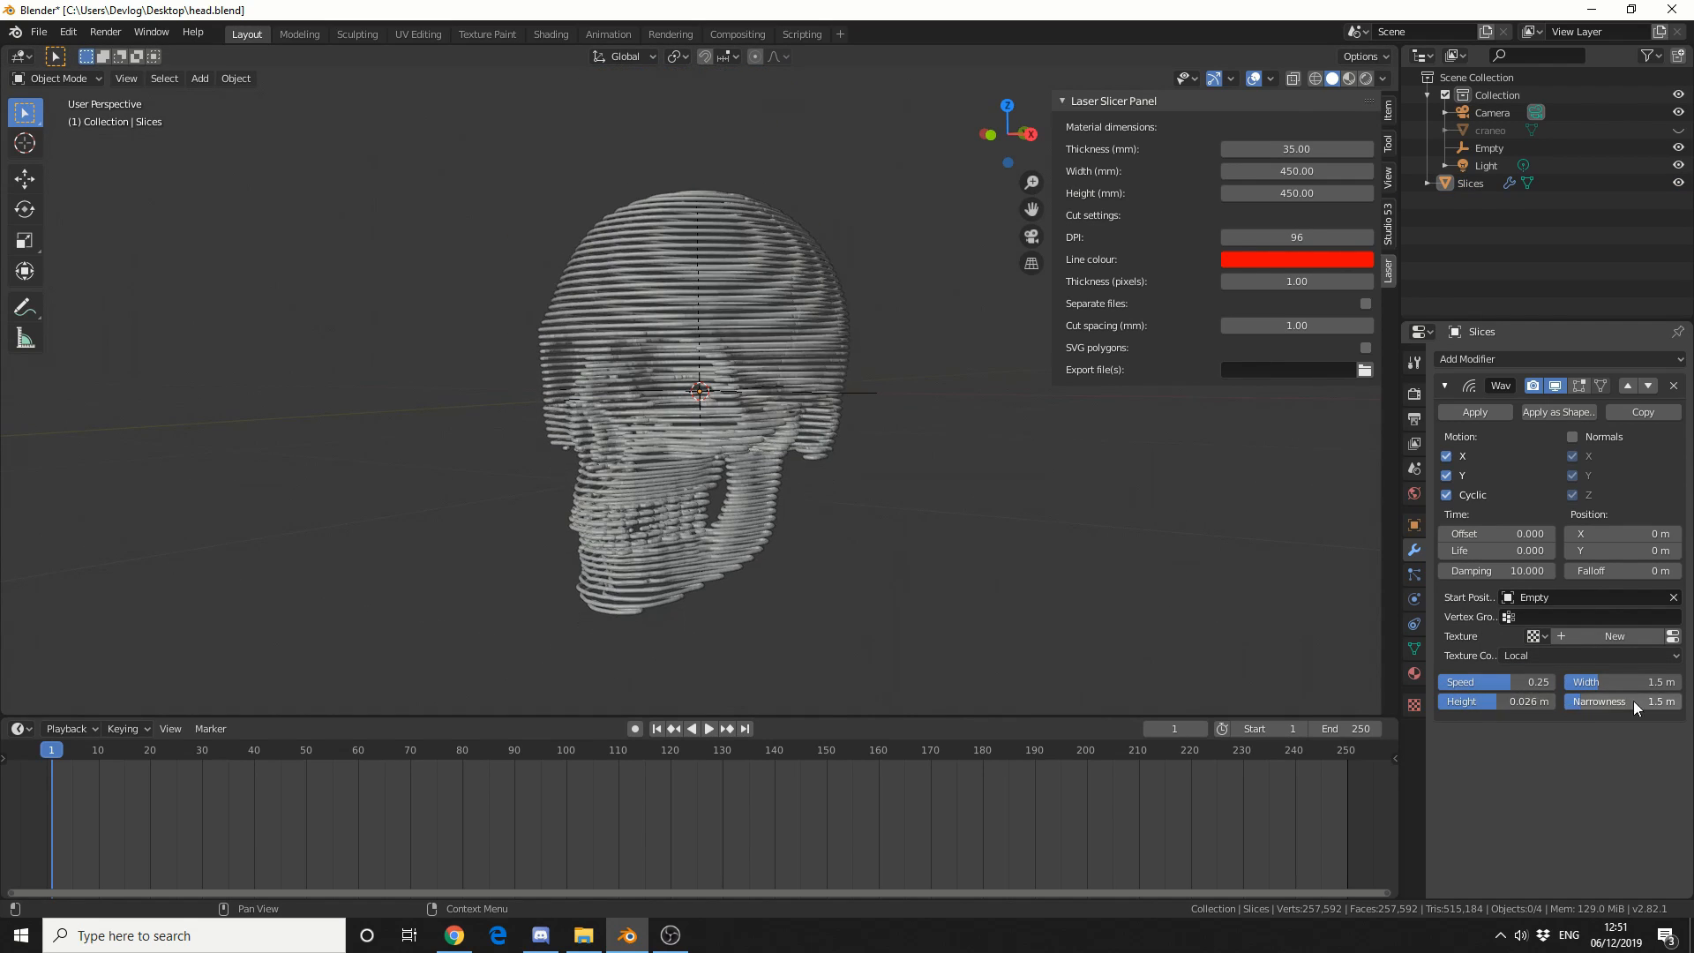
{"action": "left_click_drag", "start_coordinate": [1620, 682], "coordinate": [1663, 682]}
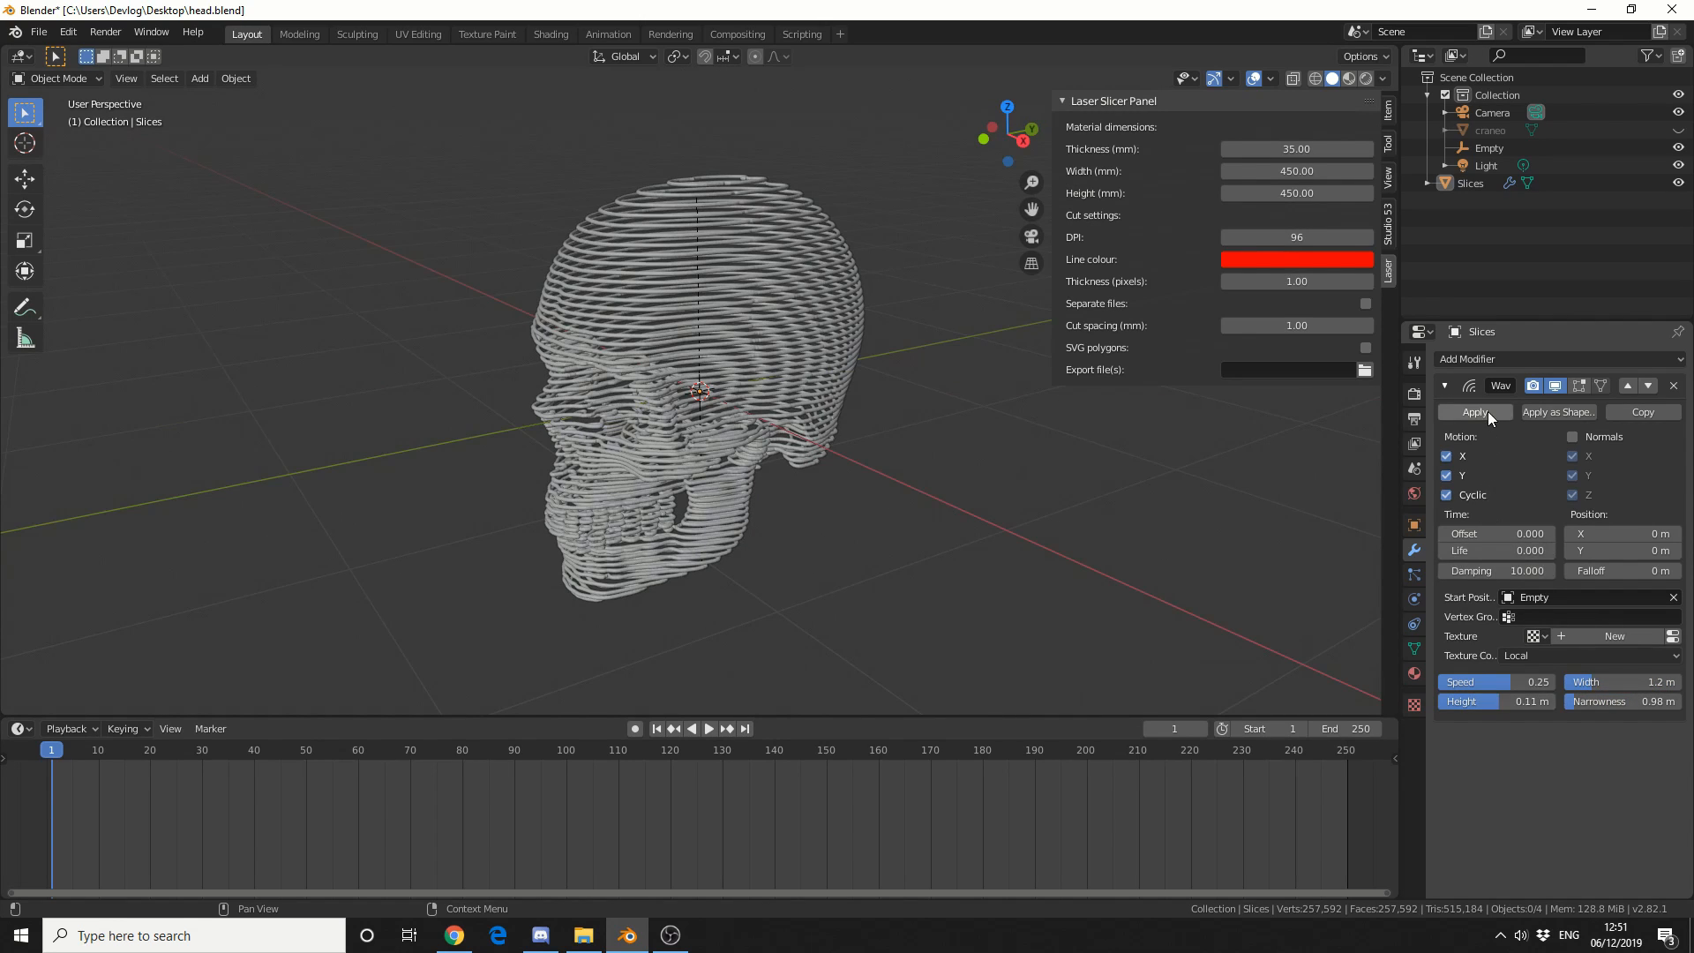
Apply the Wave modifier and add a Displace modifier set to the Z direction.
{"action": "left_click", "coordinate": [1468, 357]}
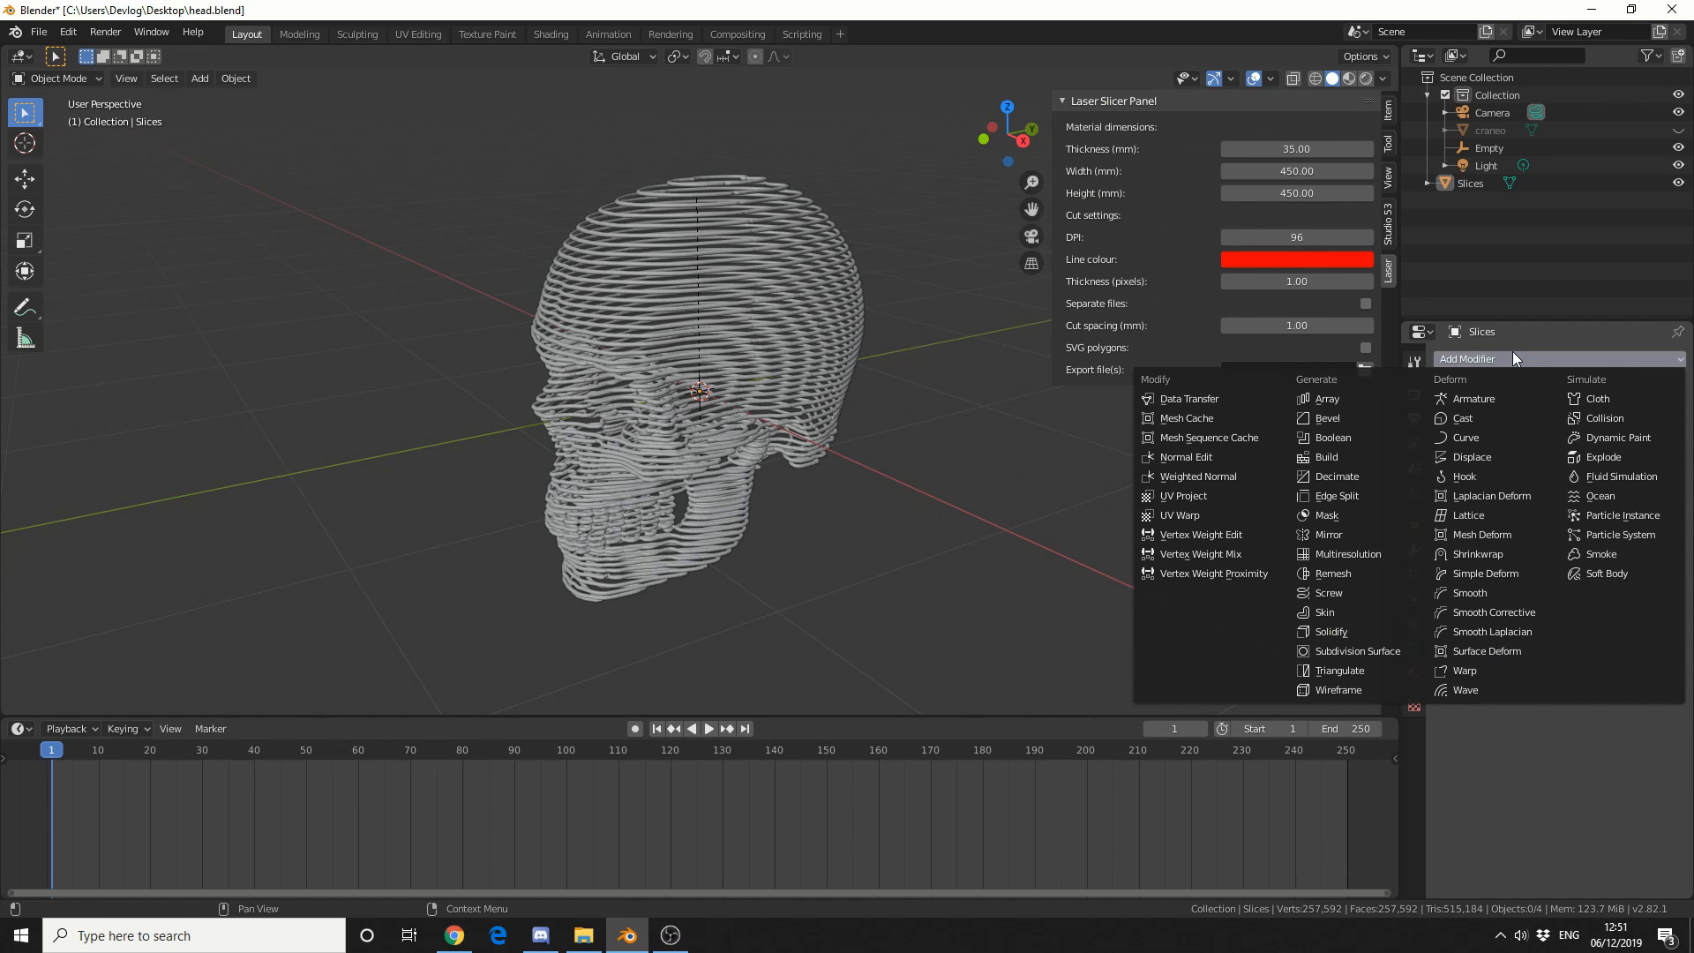
{"action": "mouse_move", "coordinate": [1471, 456]}
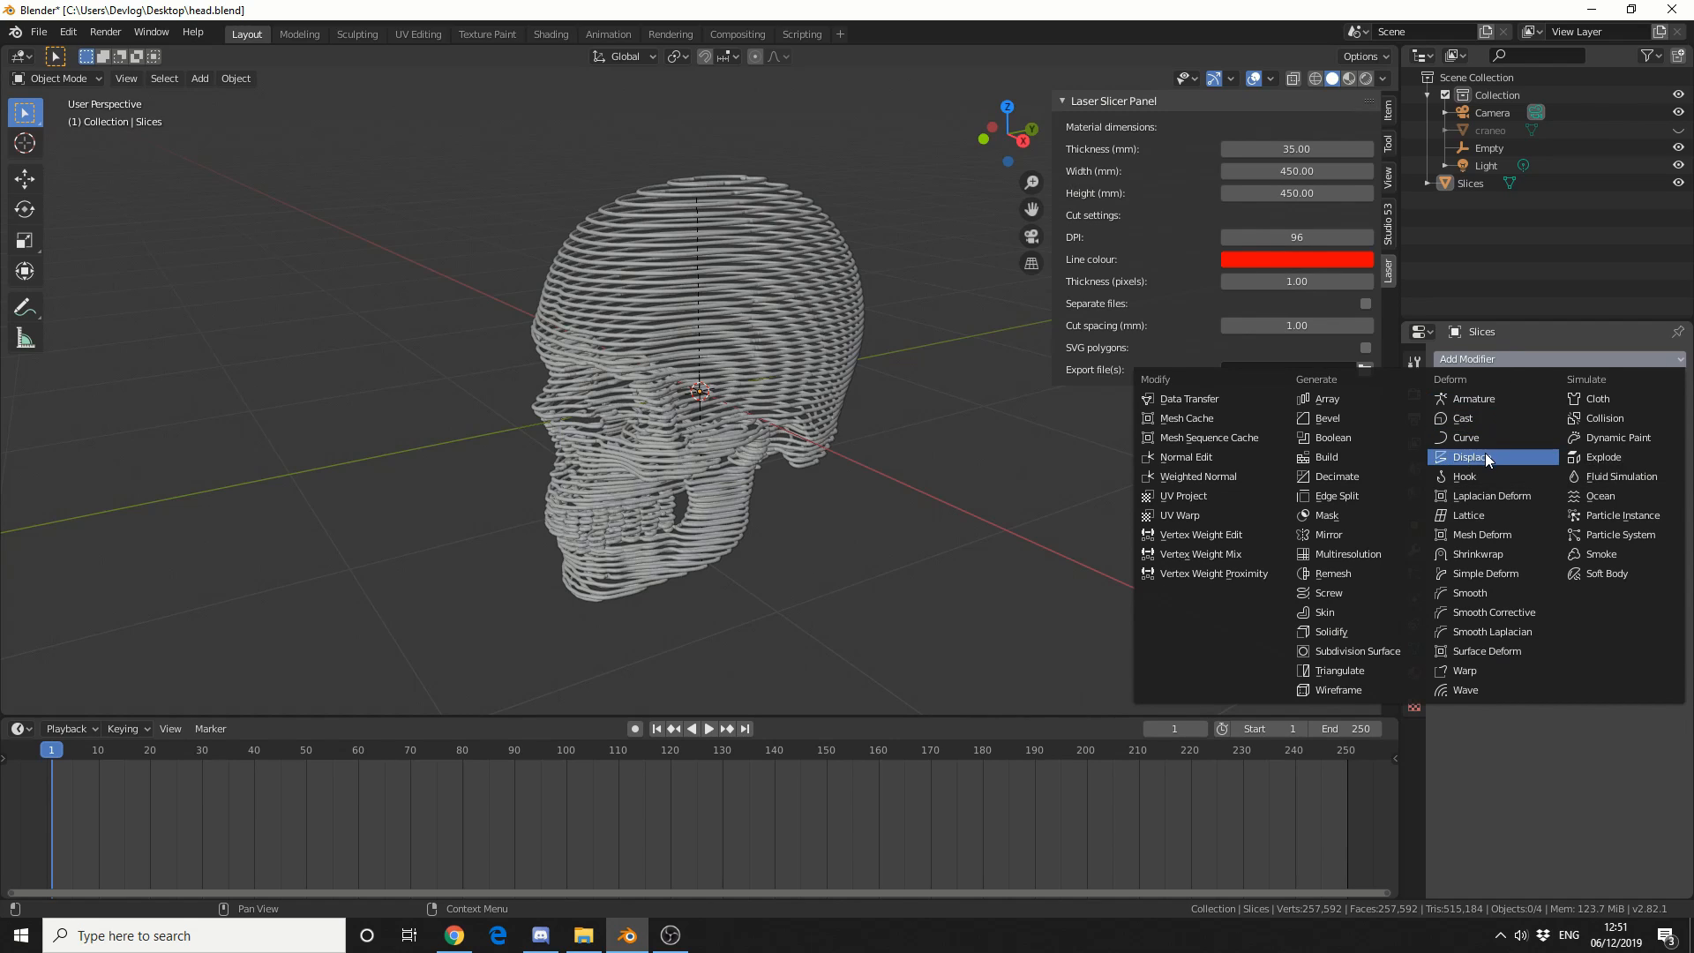
{"action": "left_click", "coordinate": [1471, 457]}
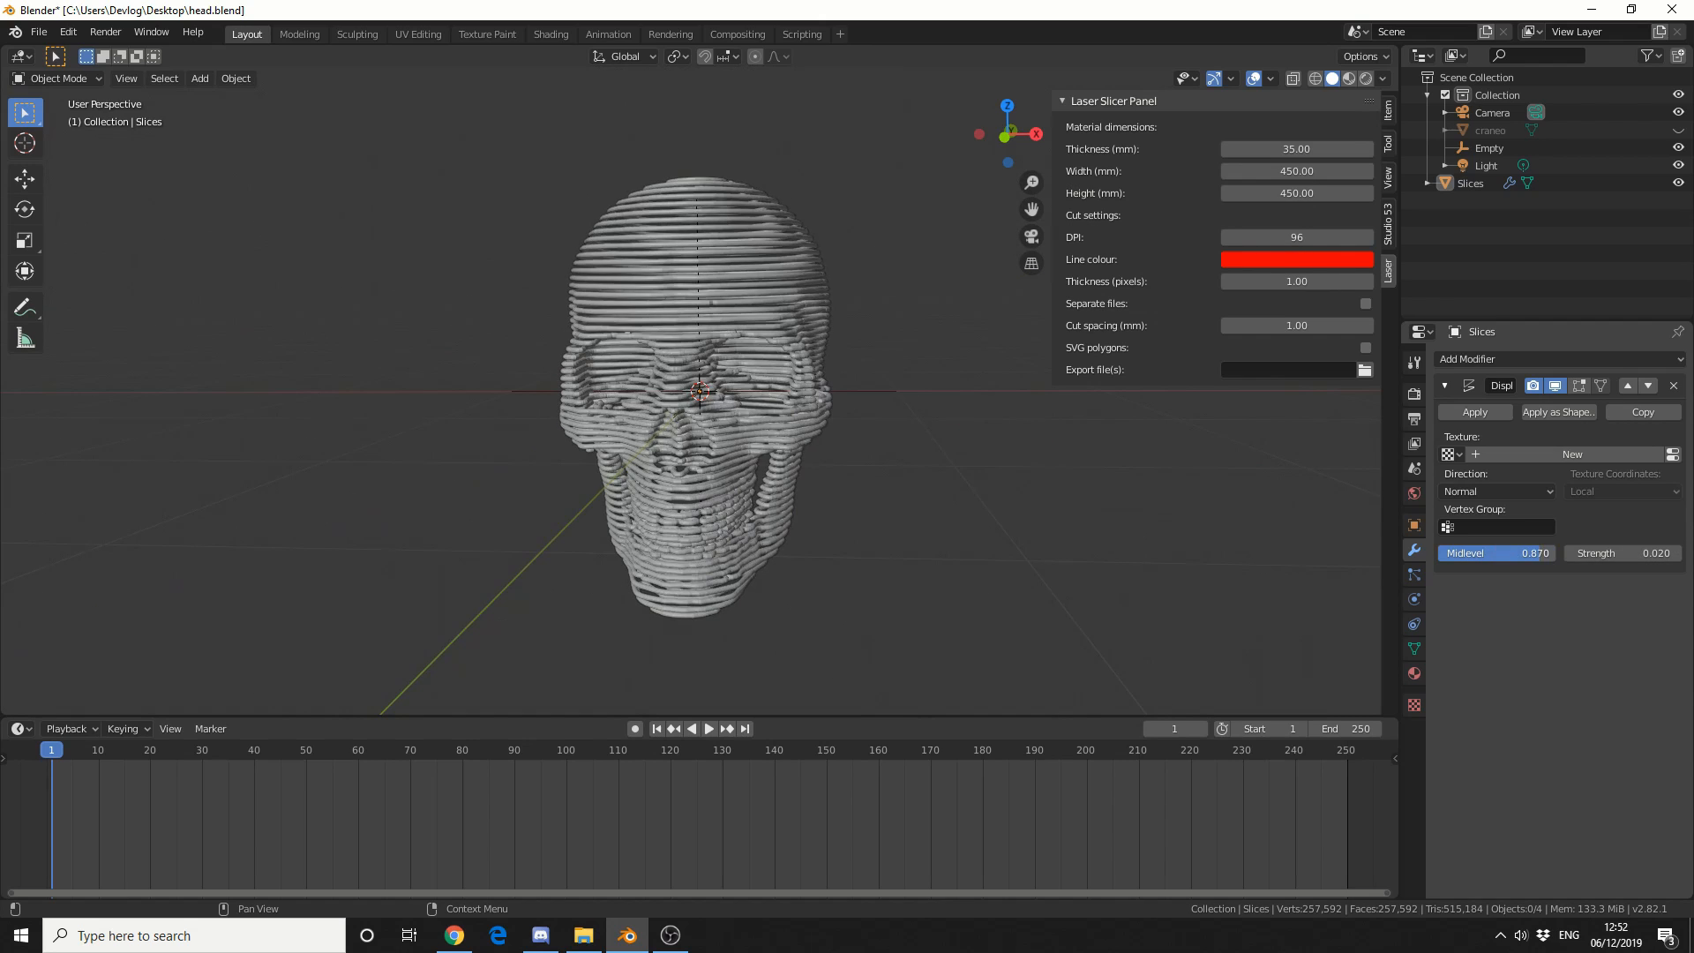
{"action": "left_click", "coordinate": [1496, 490]}
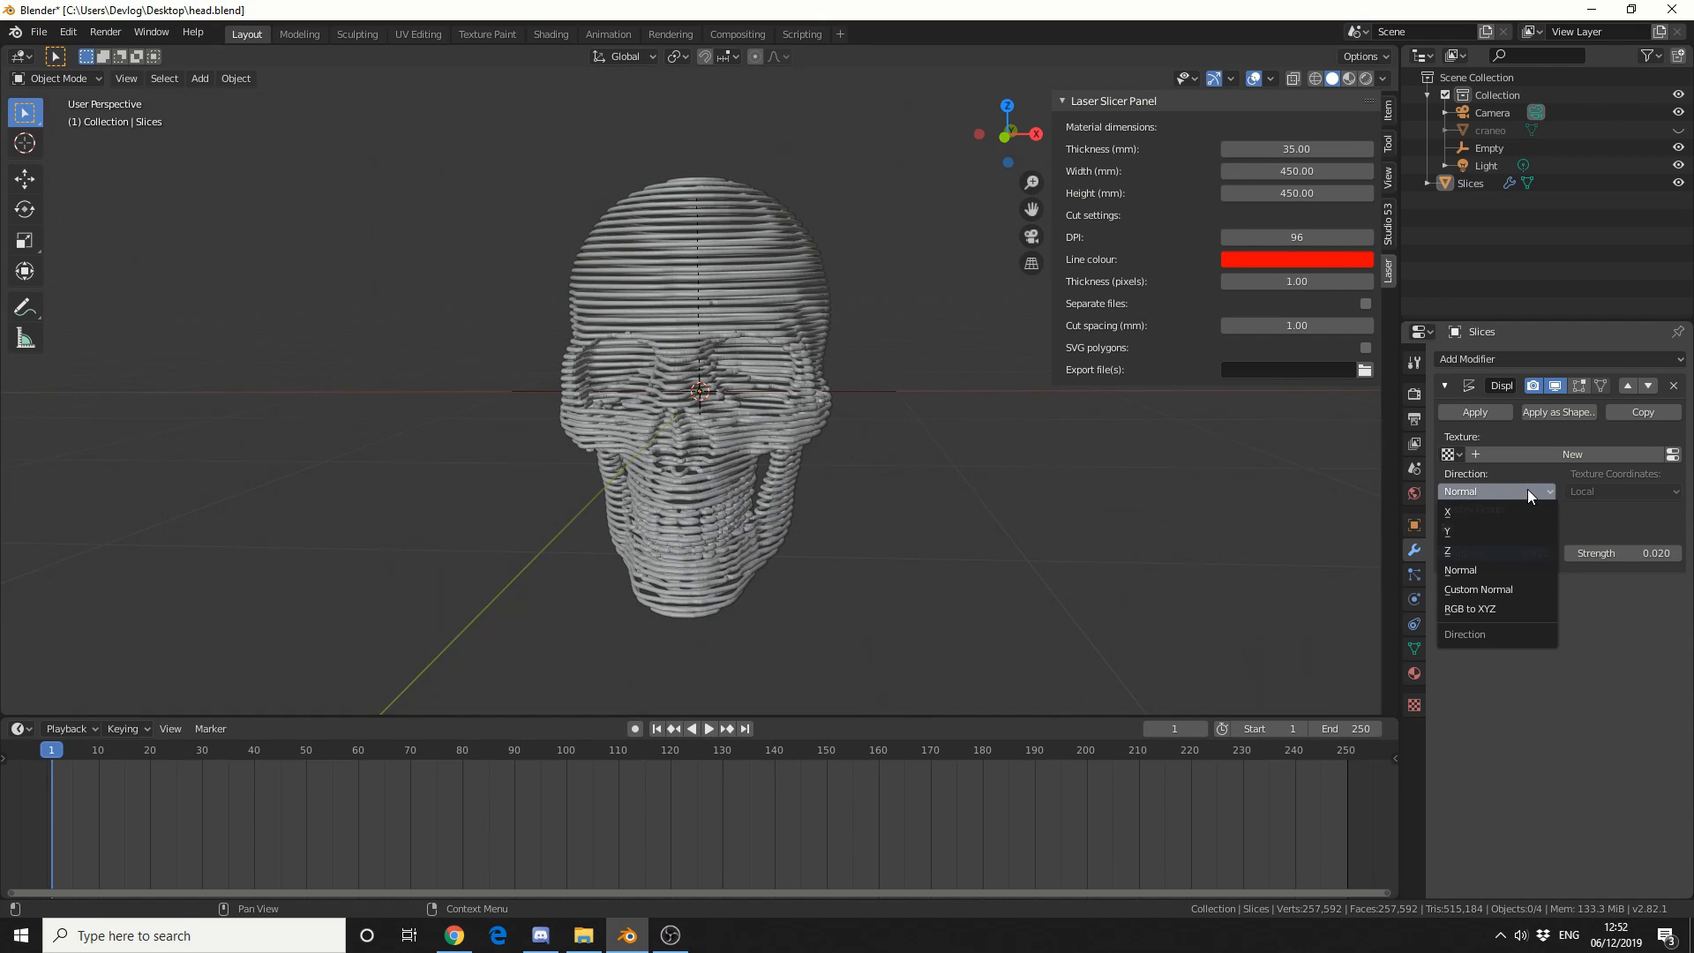
{"action": "left_click", "coordinate": [1447, 550]}
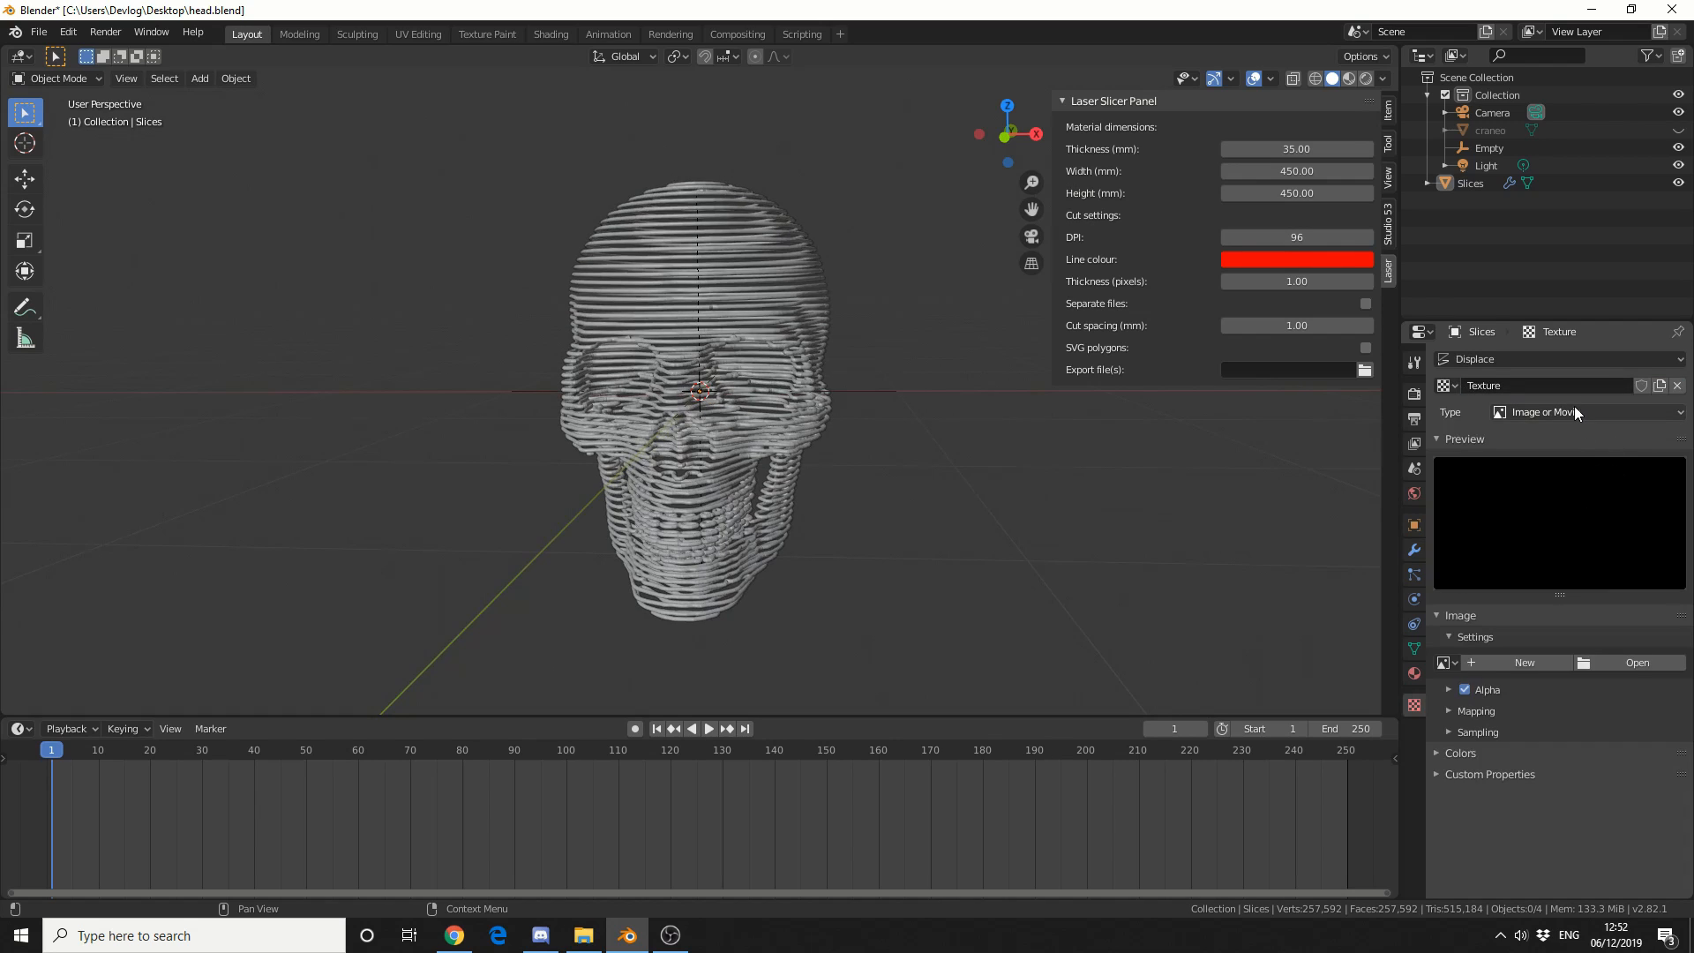
Switch the displace texture to Clouds and raise the displace strength to 0.320.
{"action": "left_click", "coordinate": [1578, 412]}
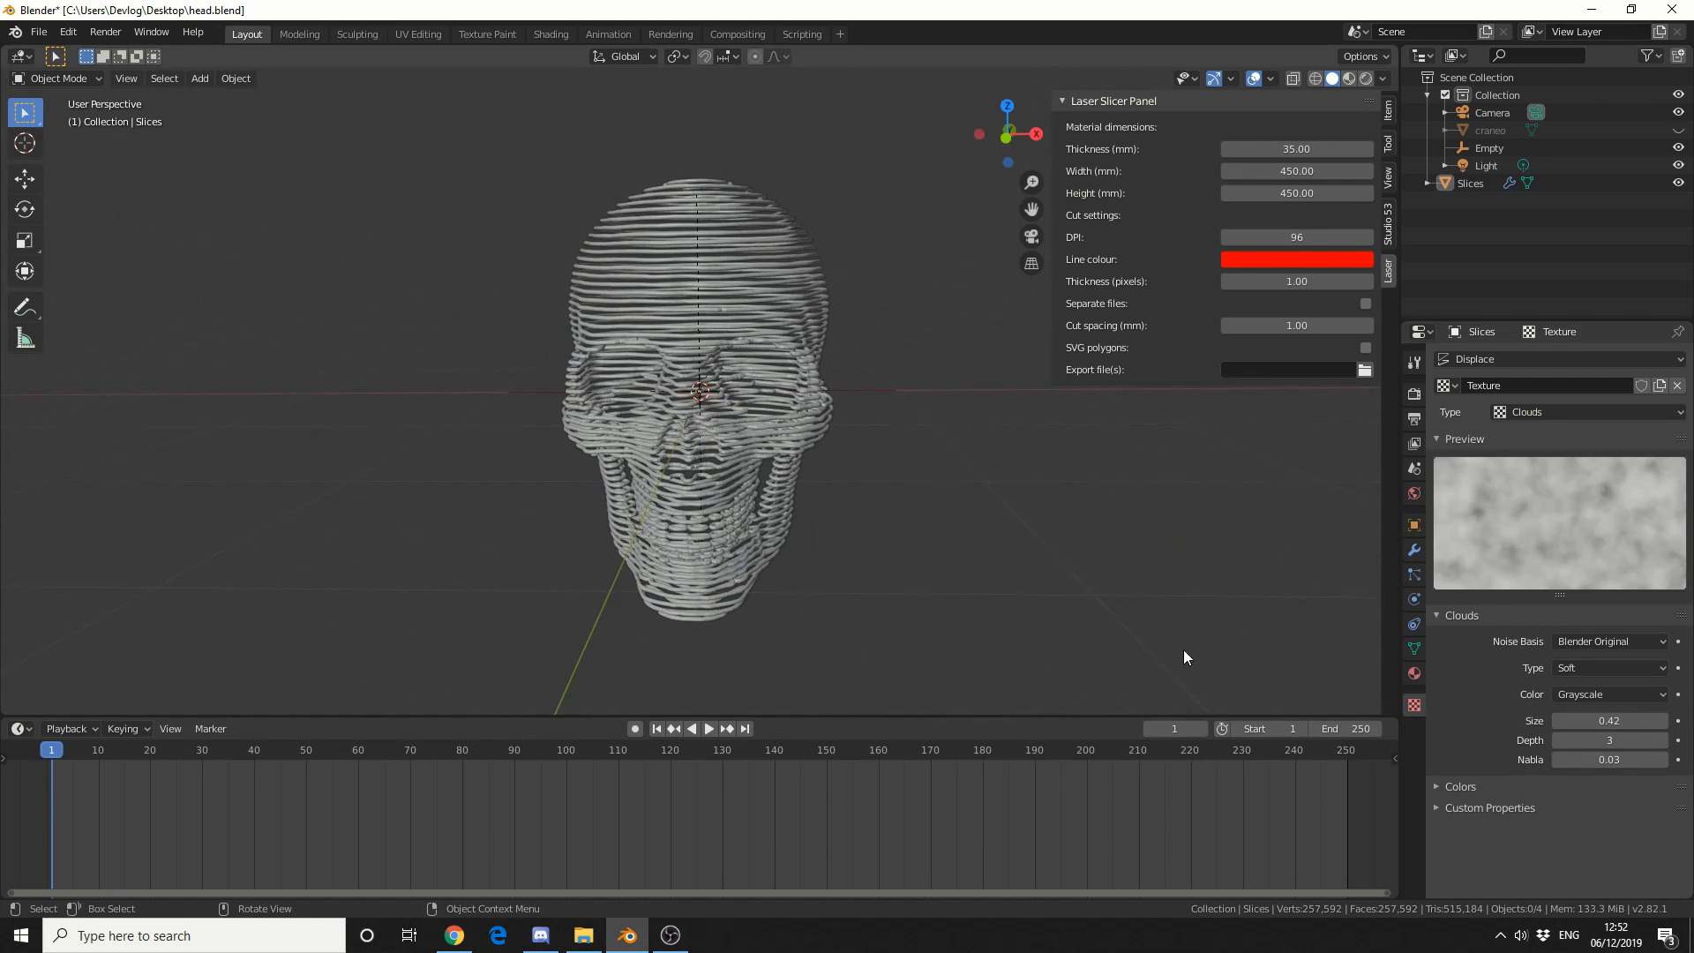
{"action": "left_click", "coordinate": [1413, 549]}
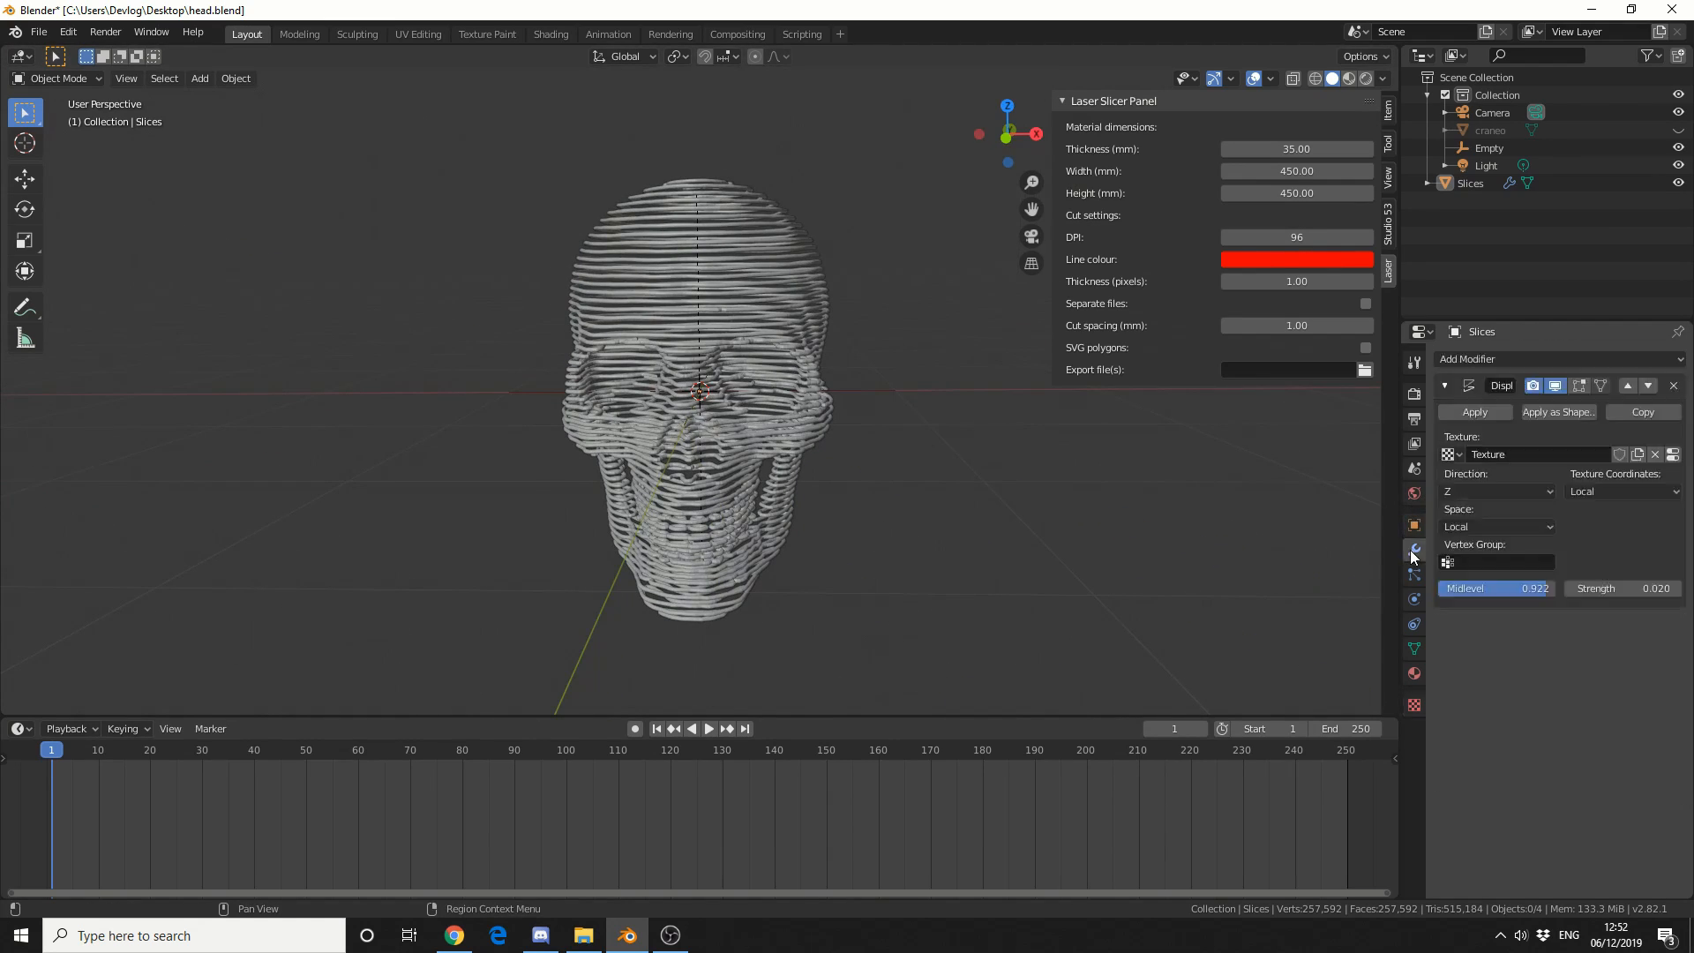
{"action": "left_click_drag", "start_coordinate": [1620, 588], "coordinate": [1664, 588]}
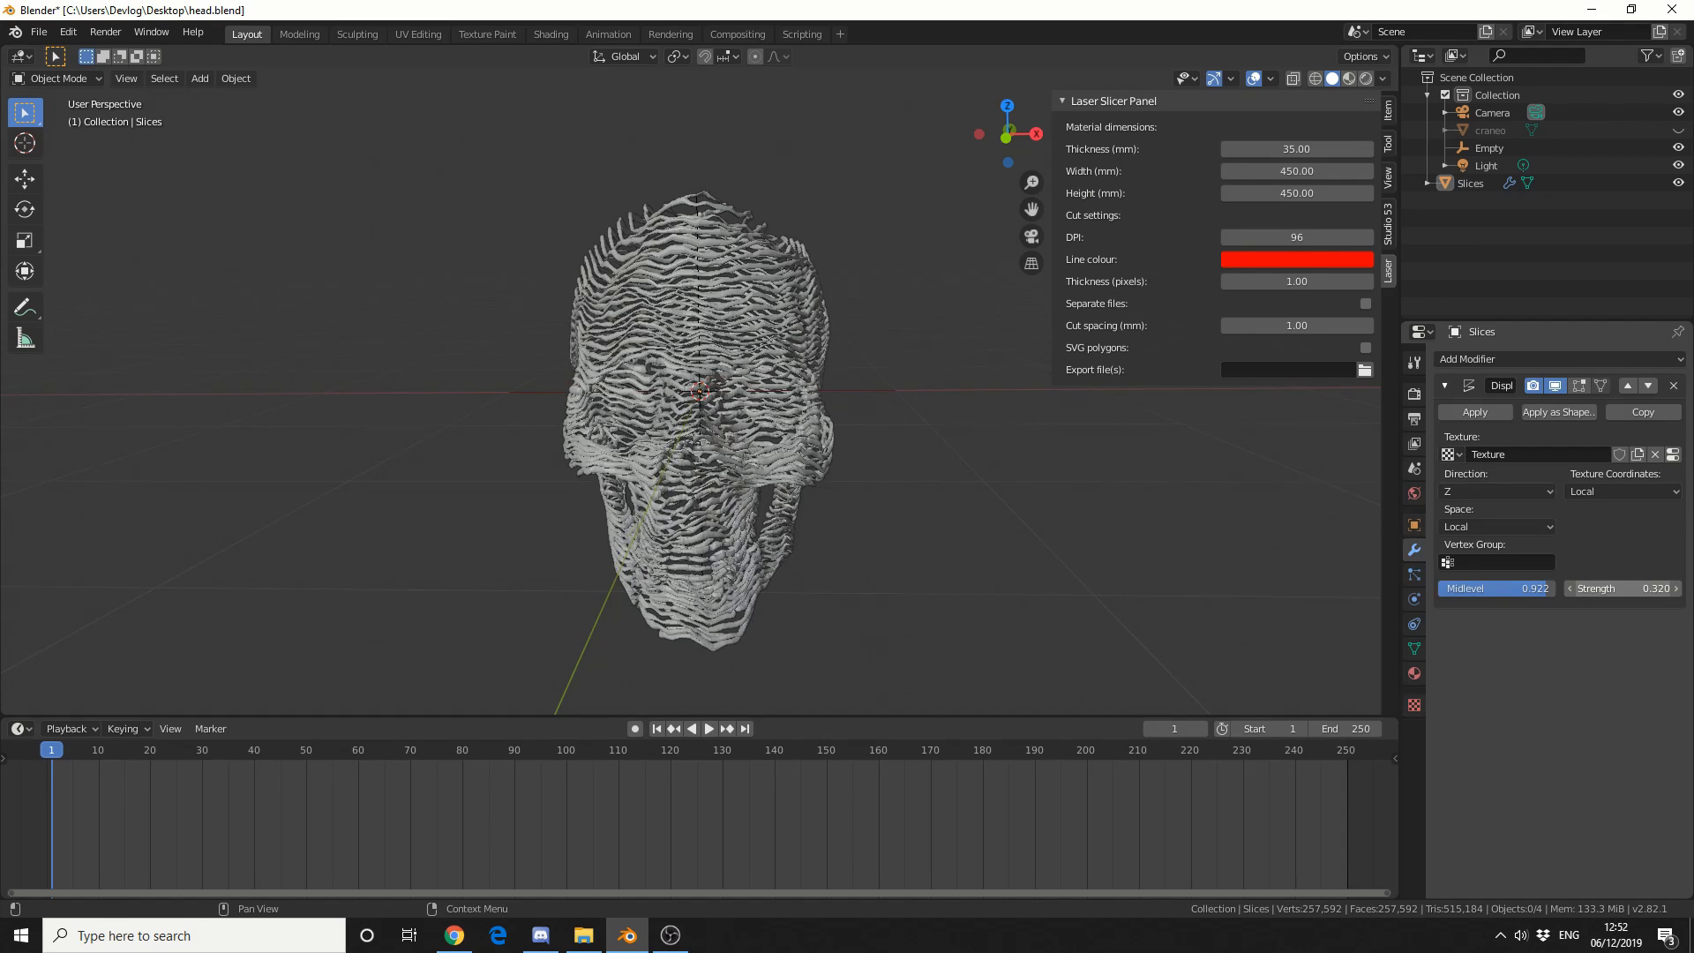